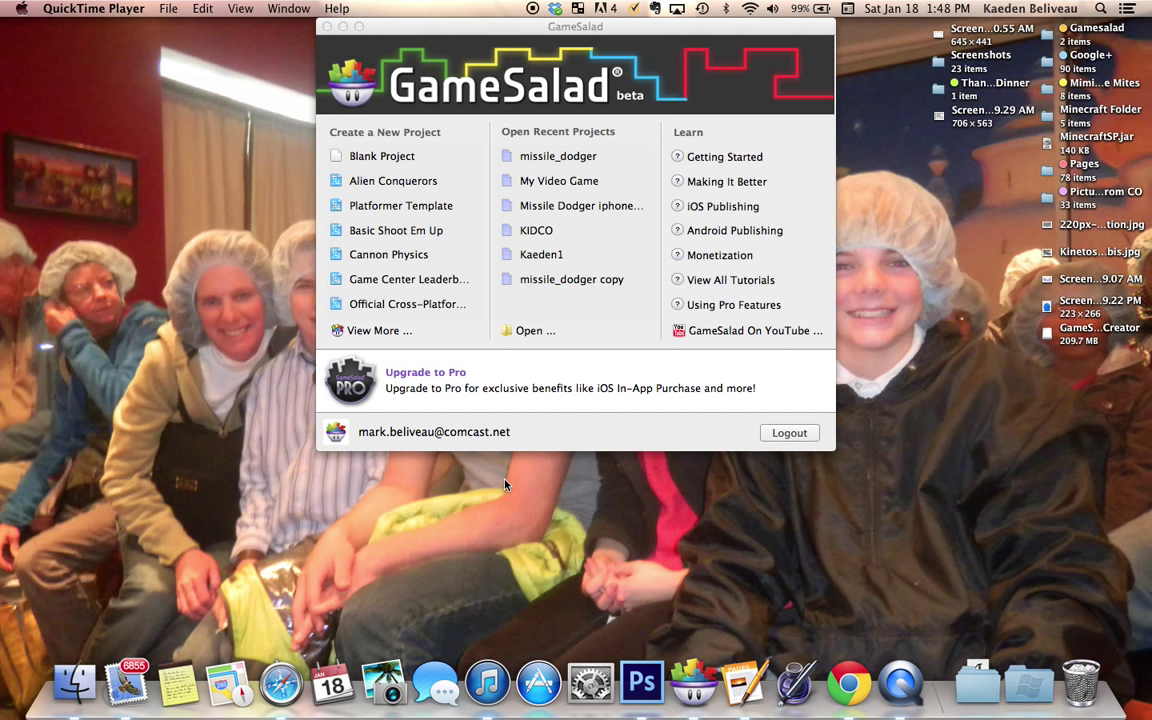
mouse_move(413, 401)
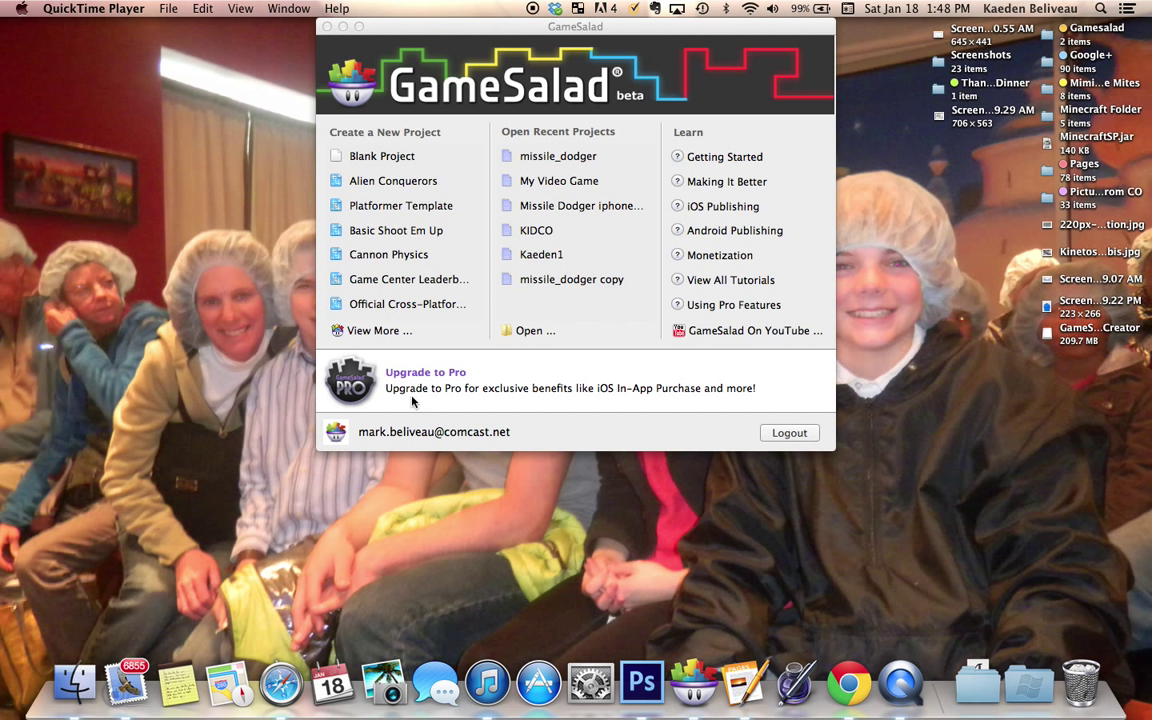
mouse_move(588, 173)
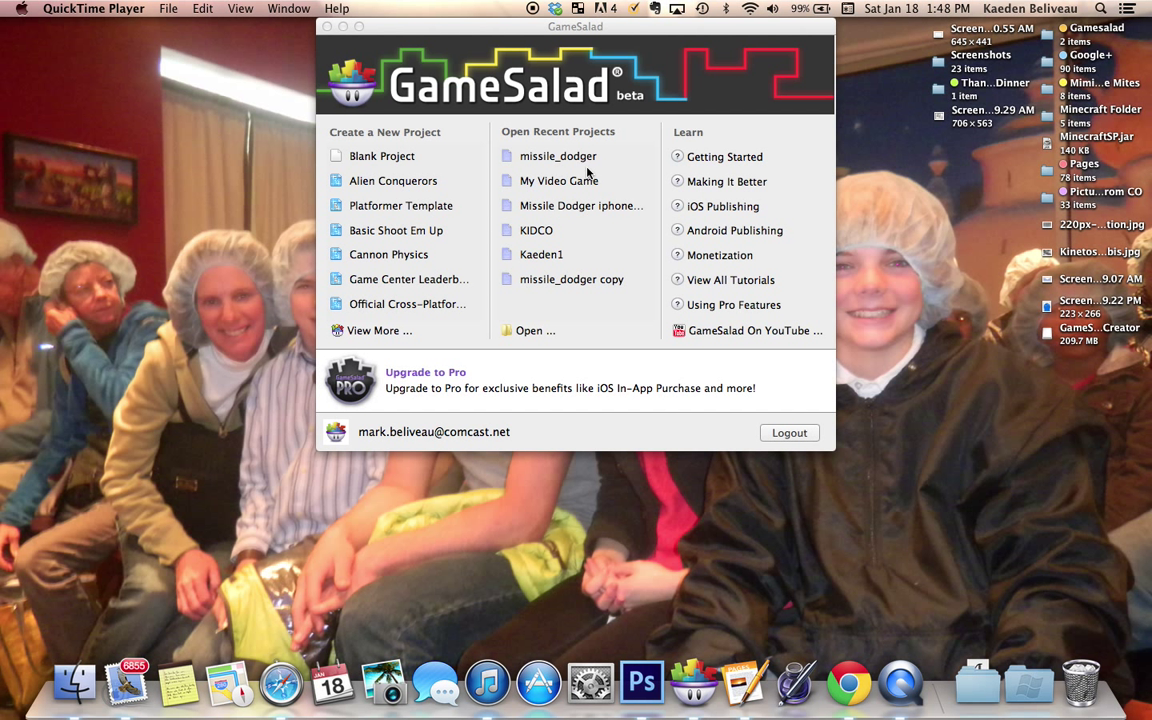
mouse_move(502, 211)
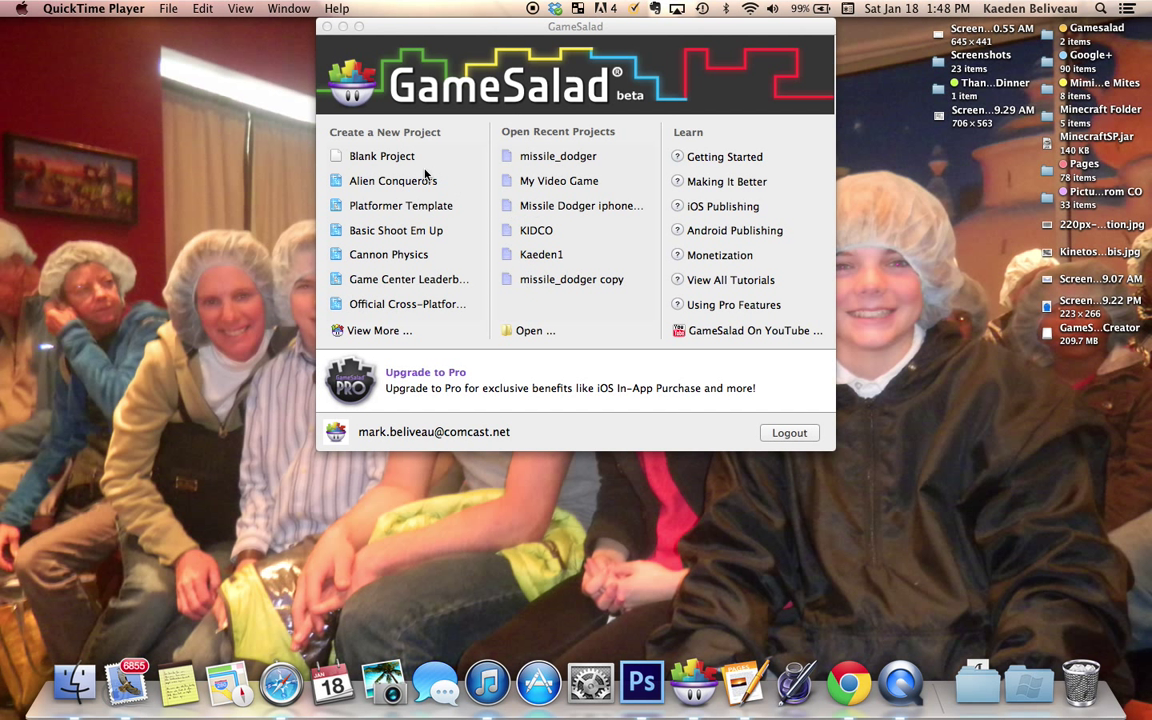
Step: Create a new Blank Project and show its Scenes list
left_click(382, 156)
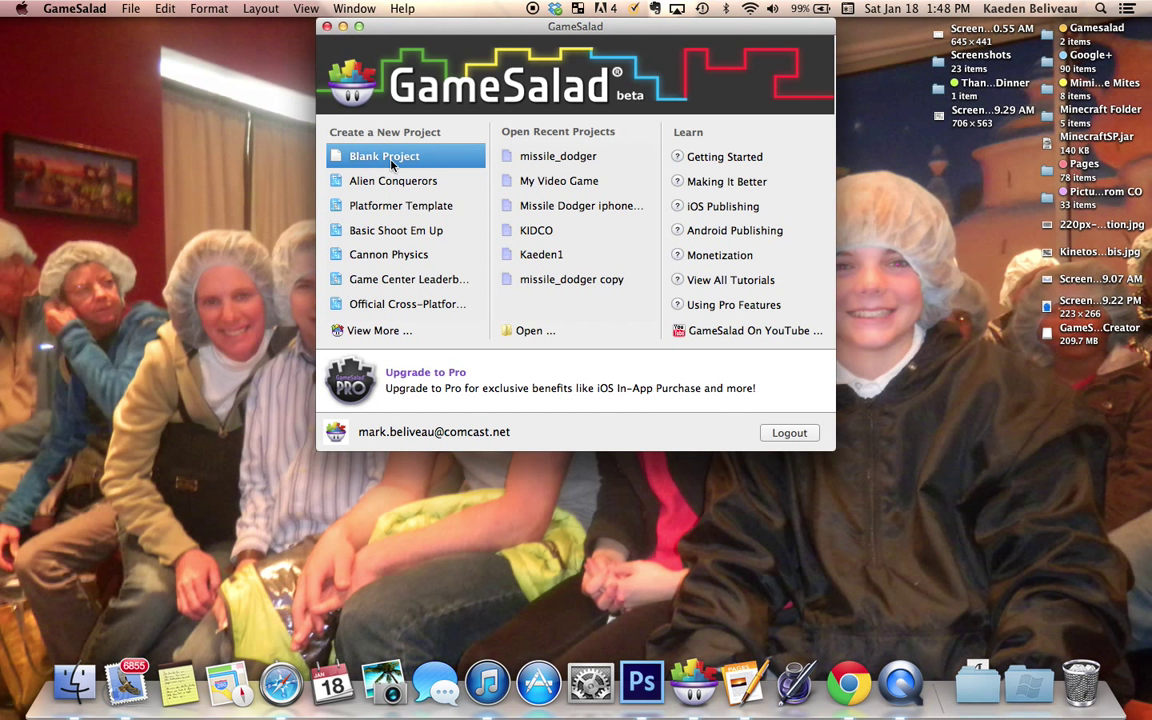
left_click(384, 156)
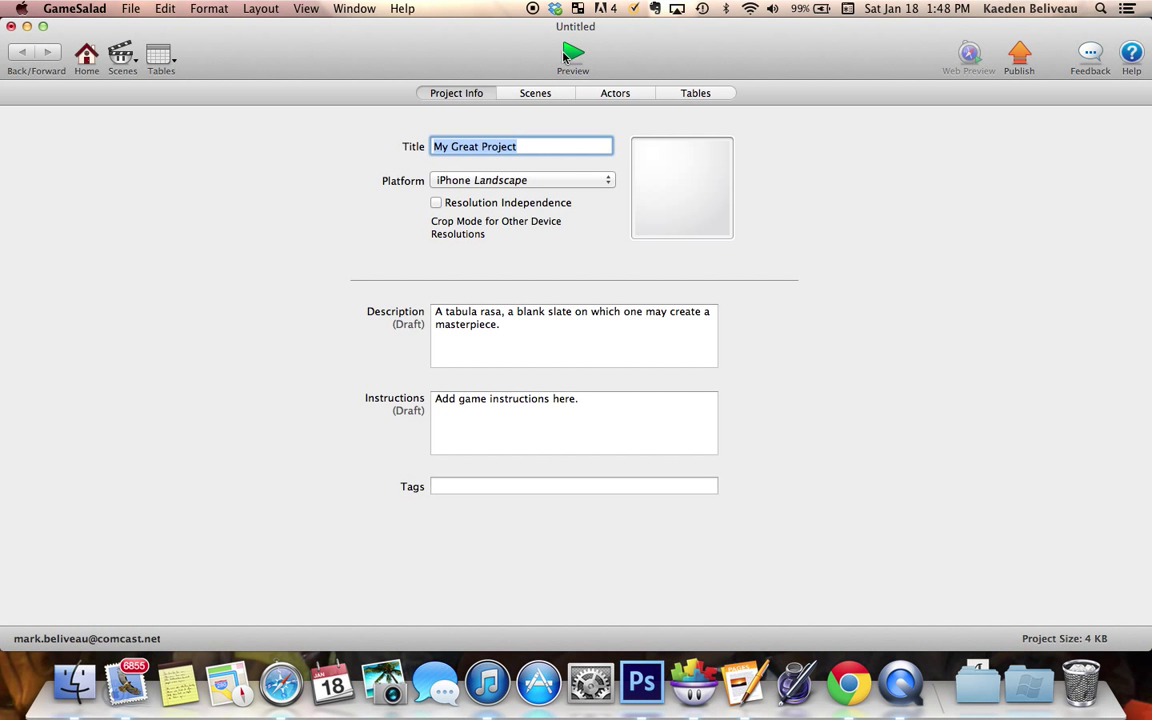
left_click(535, 93)
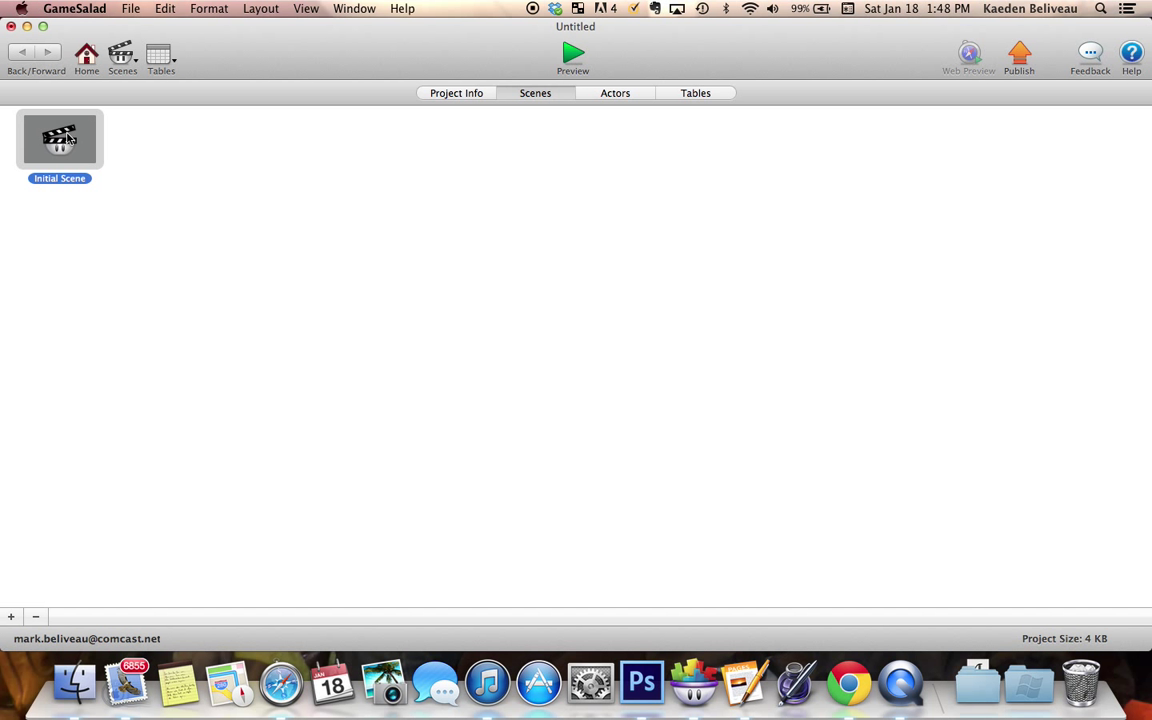
Step: Open Initial Scene and add Actor 1, removing the extra second actor
double_click(59, 138)
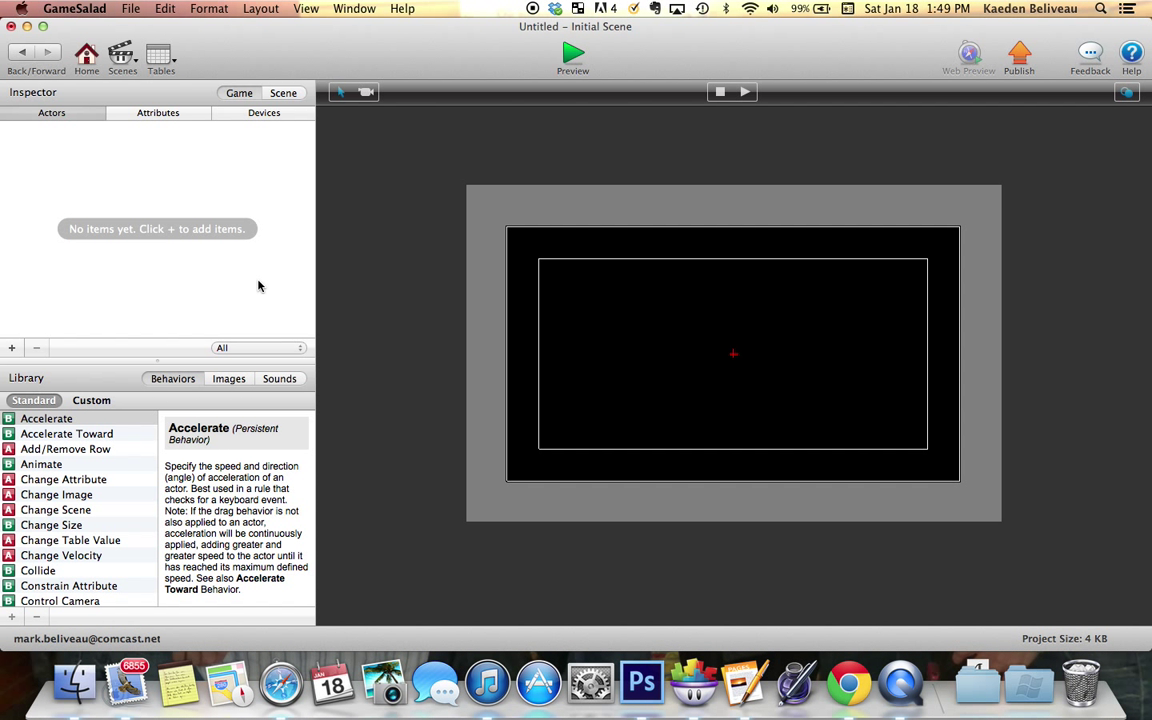
left_click(11, 347)
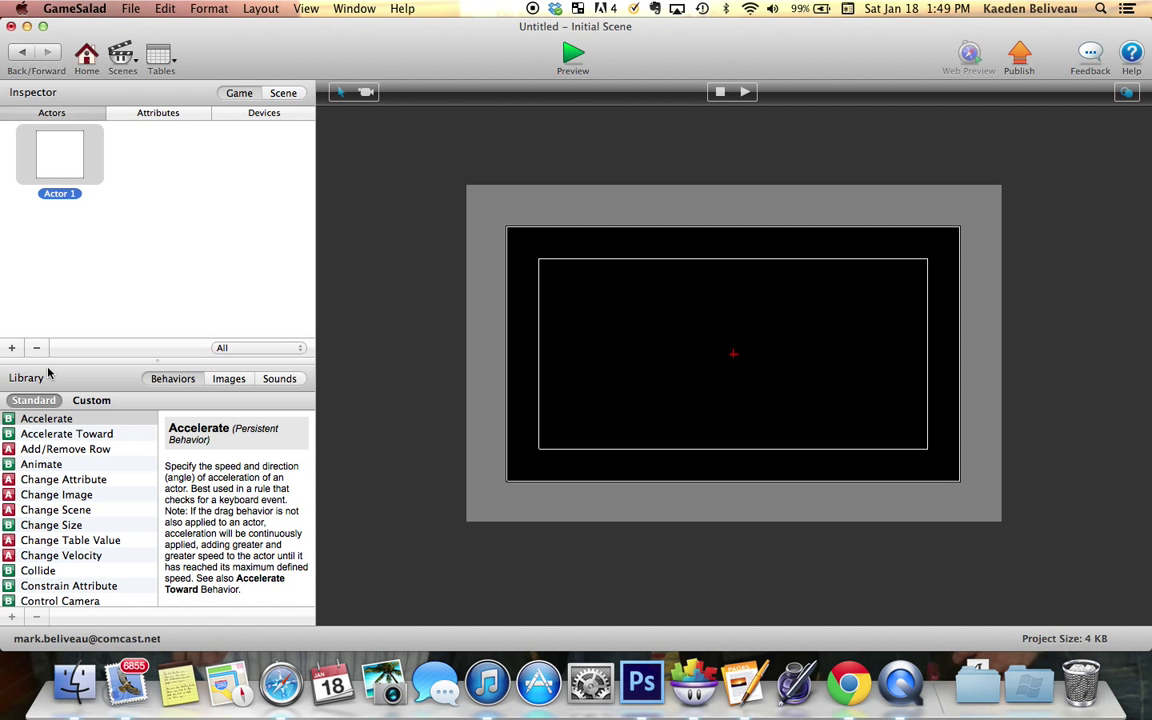
left_click(11, 347)
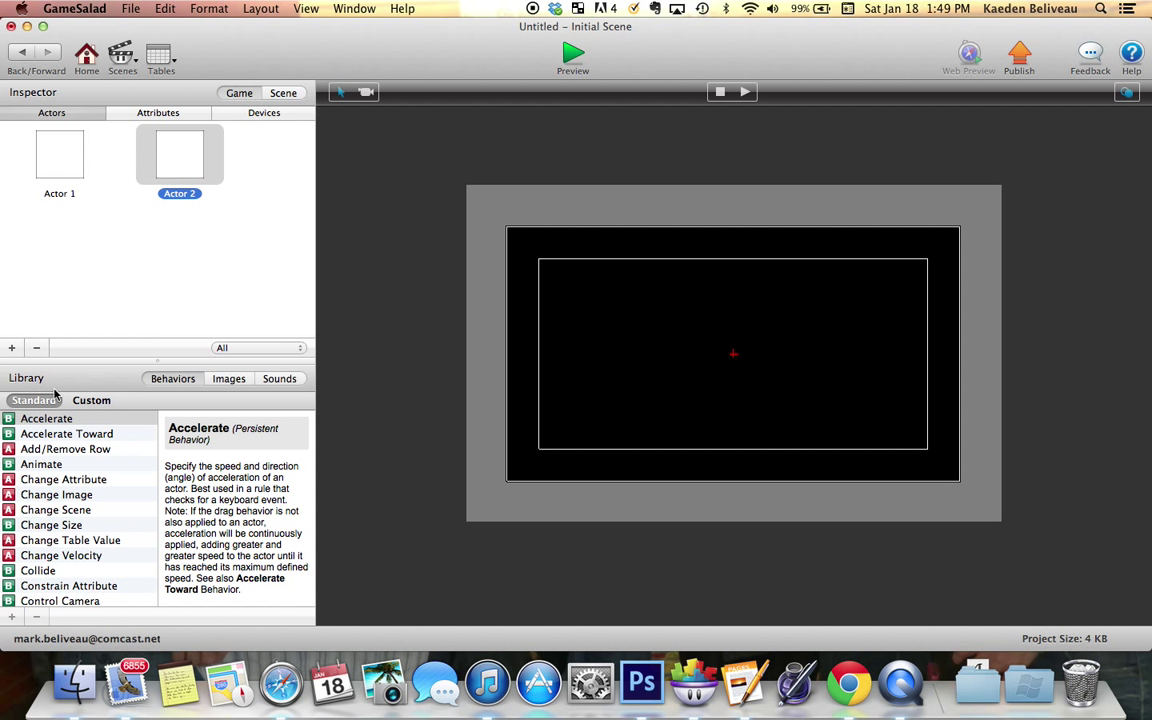
left_click(11, 347)
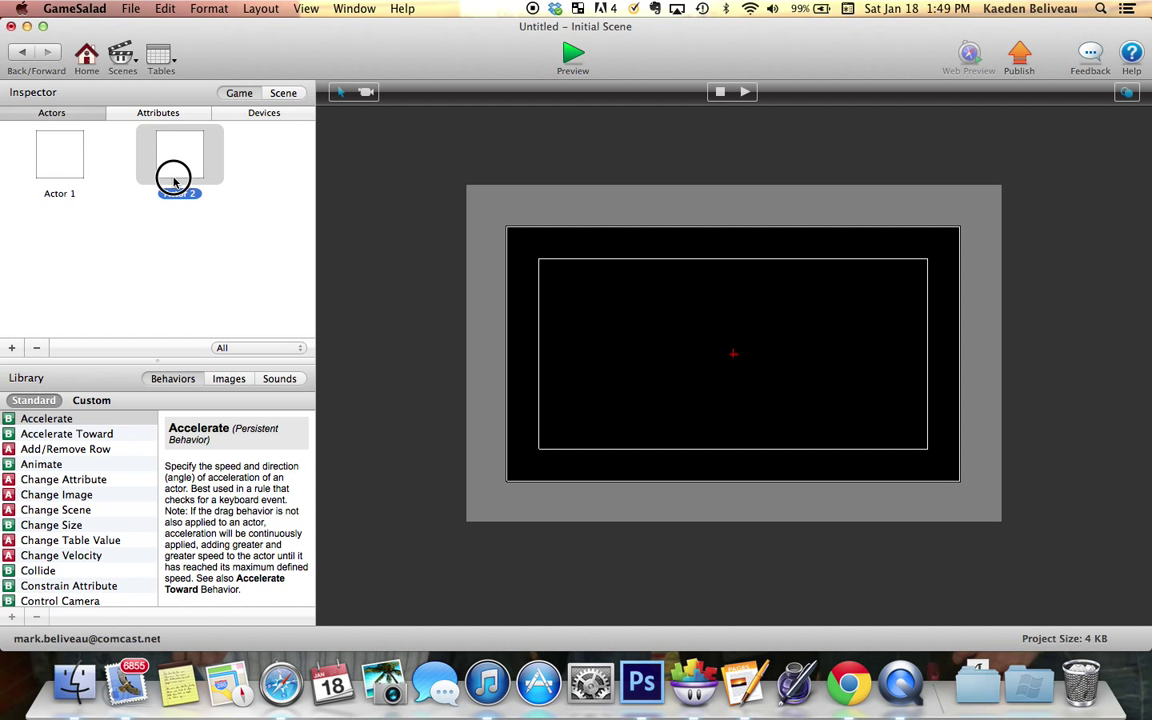
left_click(36, 347)
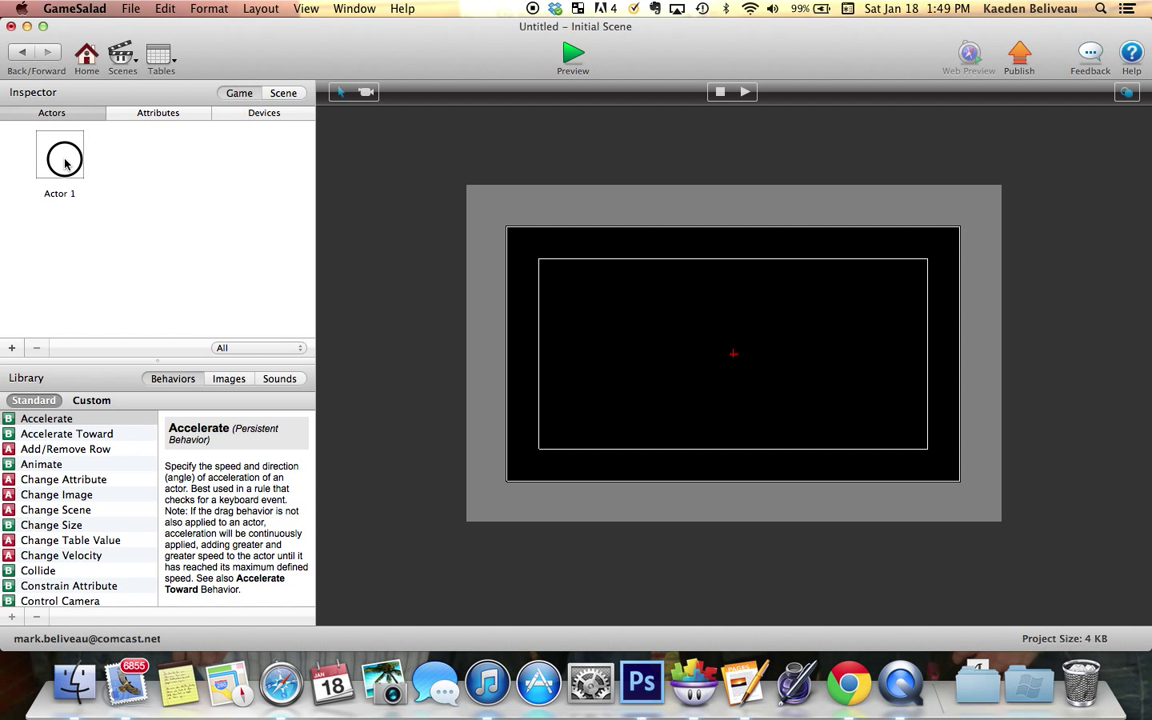
Step: Drag Actor 1 onto the Initial Scene stage and adjust its position
left_click(59, 154)
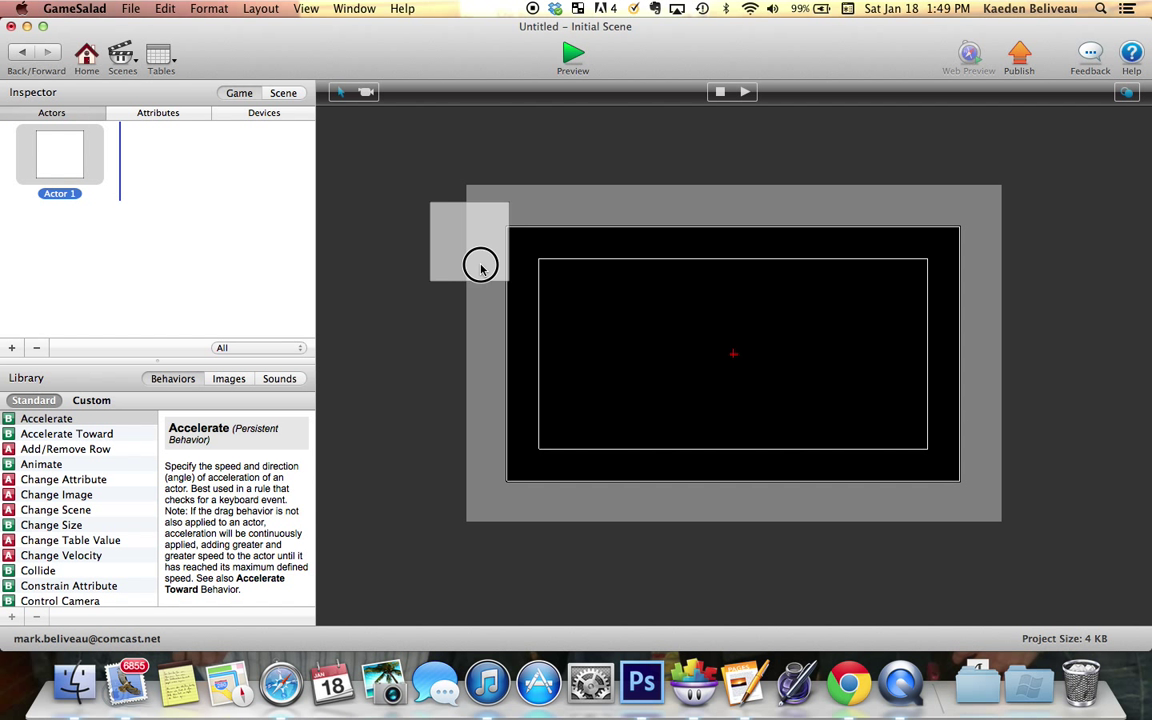
left_click_drag(480, 265, 605, 337)
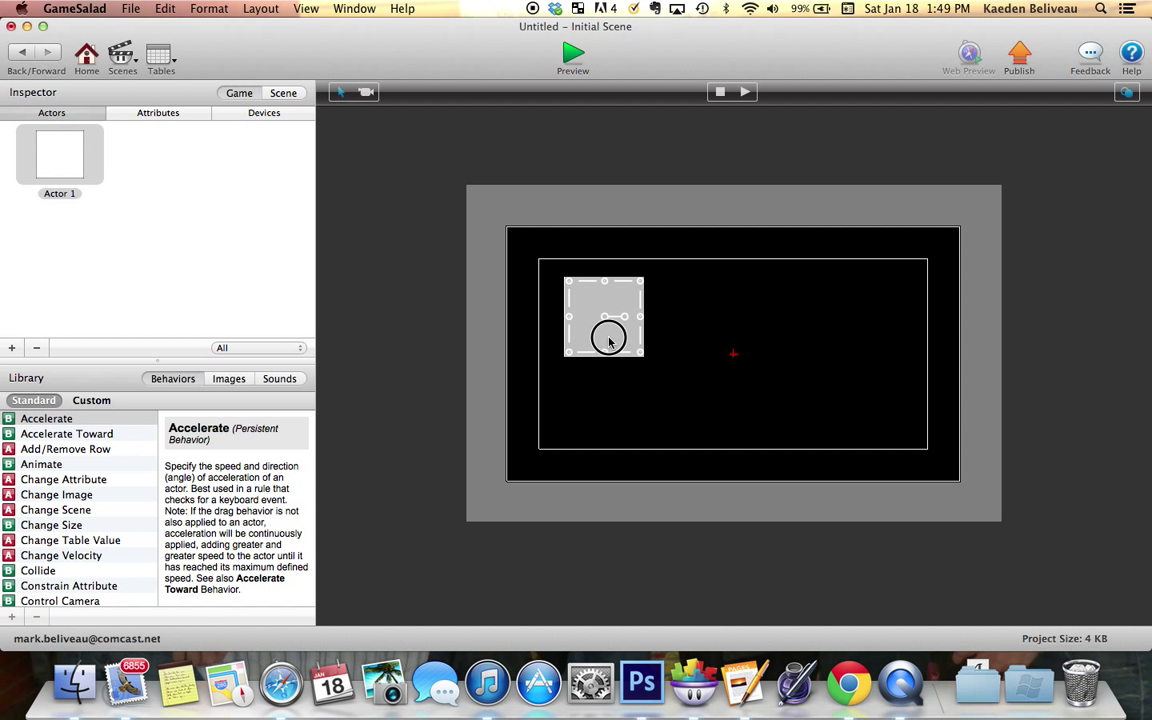
left_click_drag(604, 317, 737, 317)
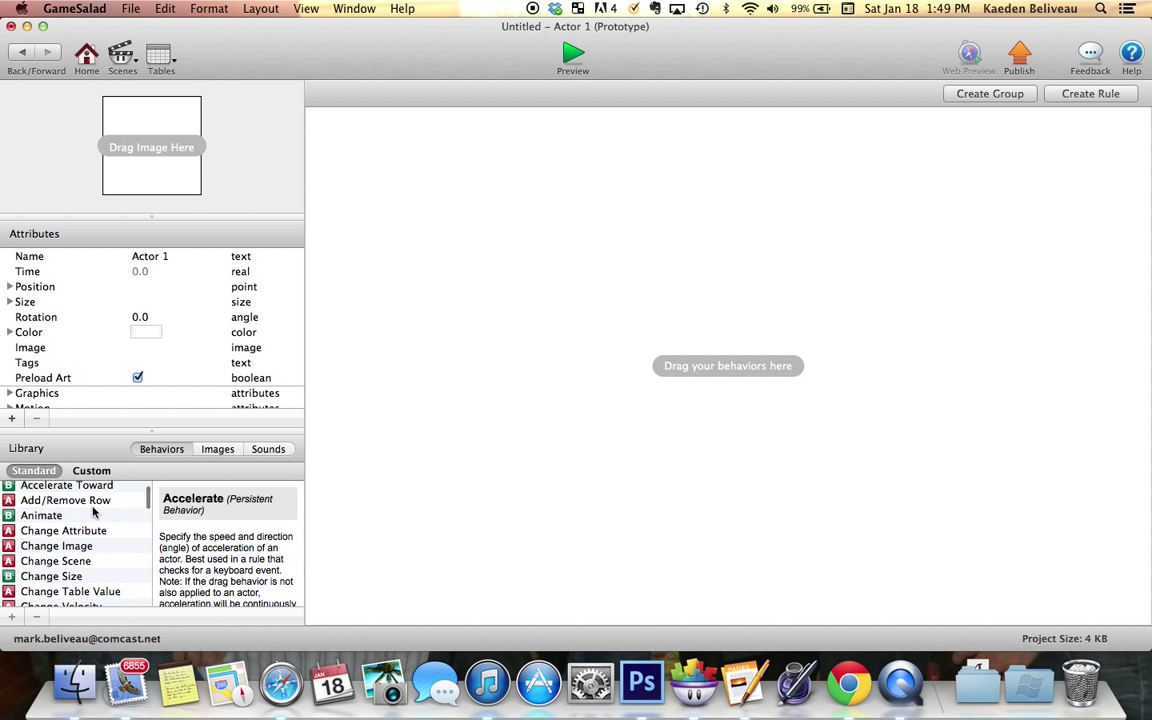
Step: Scroll the behaviours list and add a new Rule to Actor 1
scroll("down", 3)
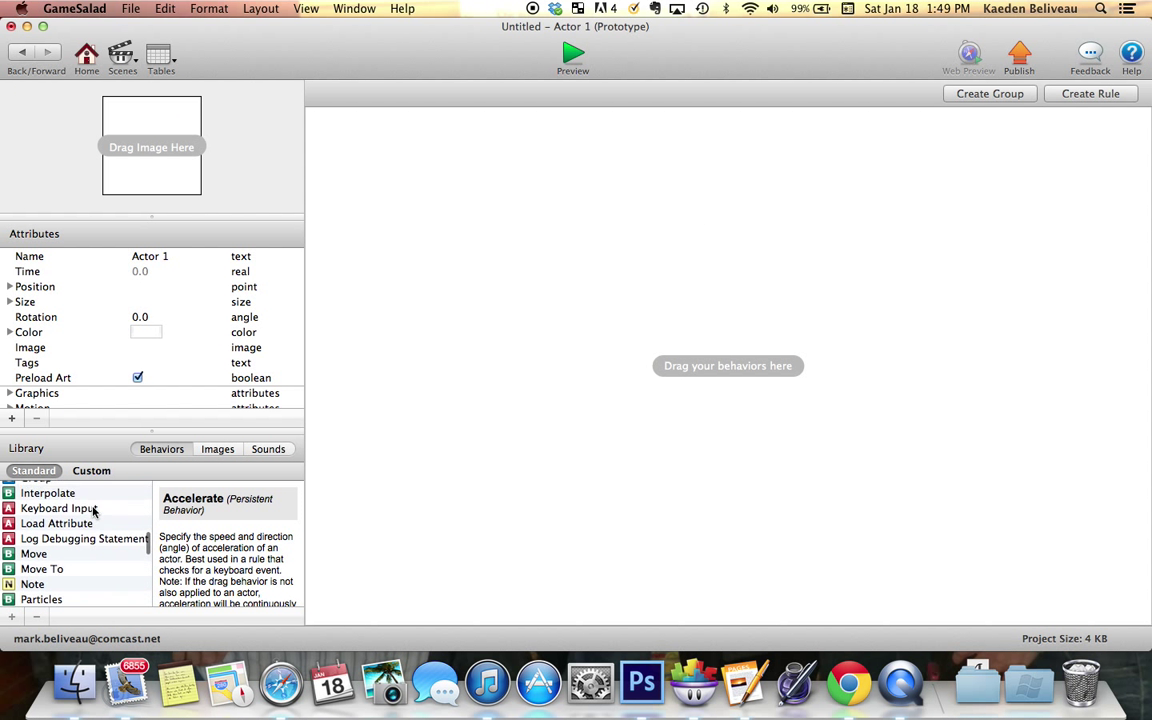
scroll("down", 3)
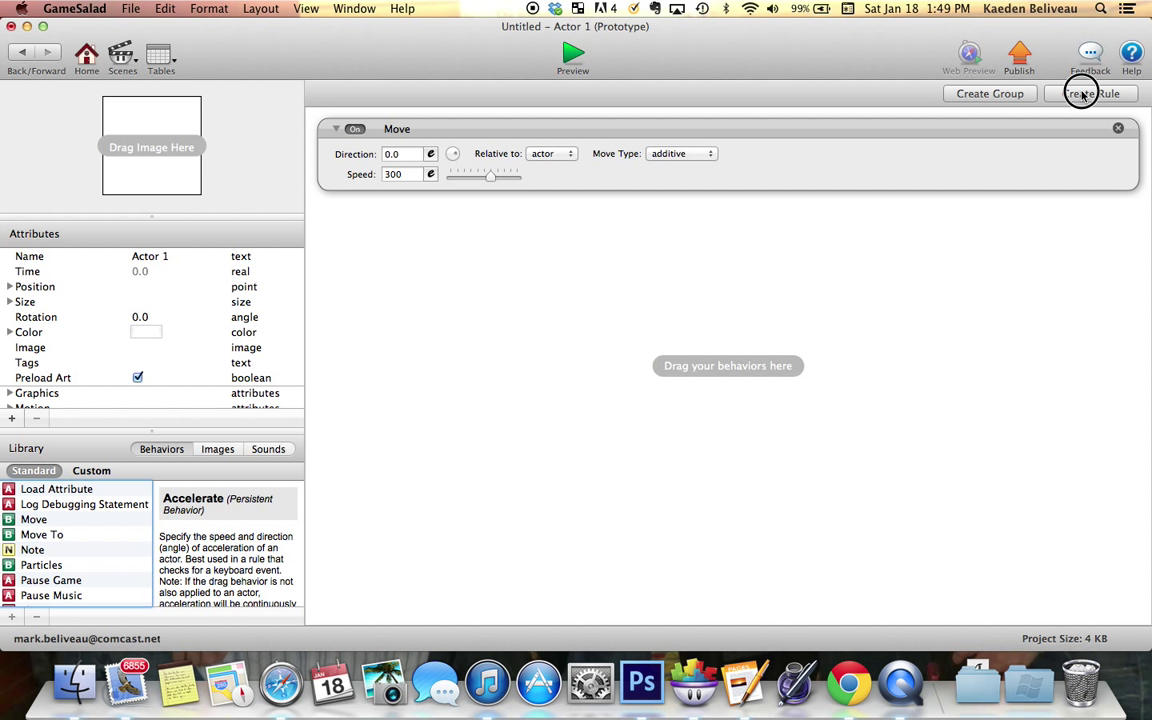
left_click(1090, 93)
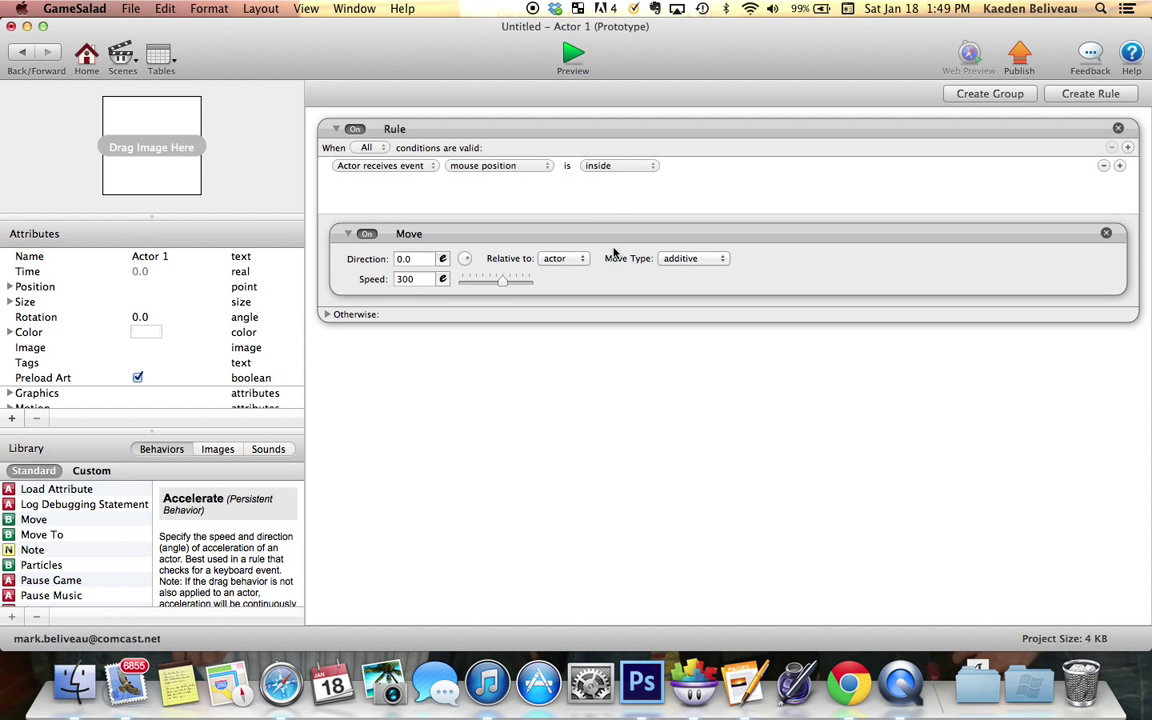
mouse_move(383, 165)
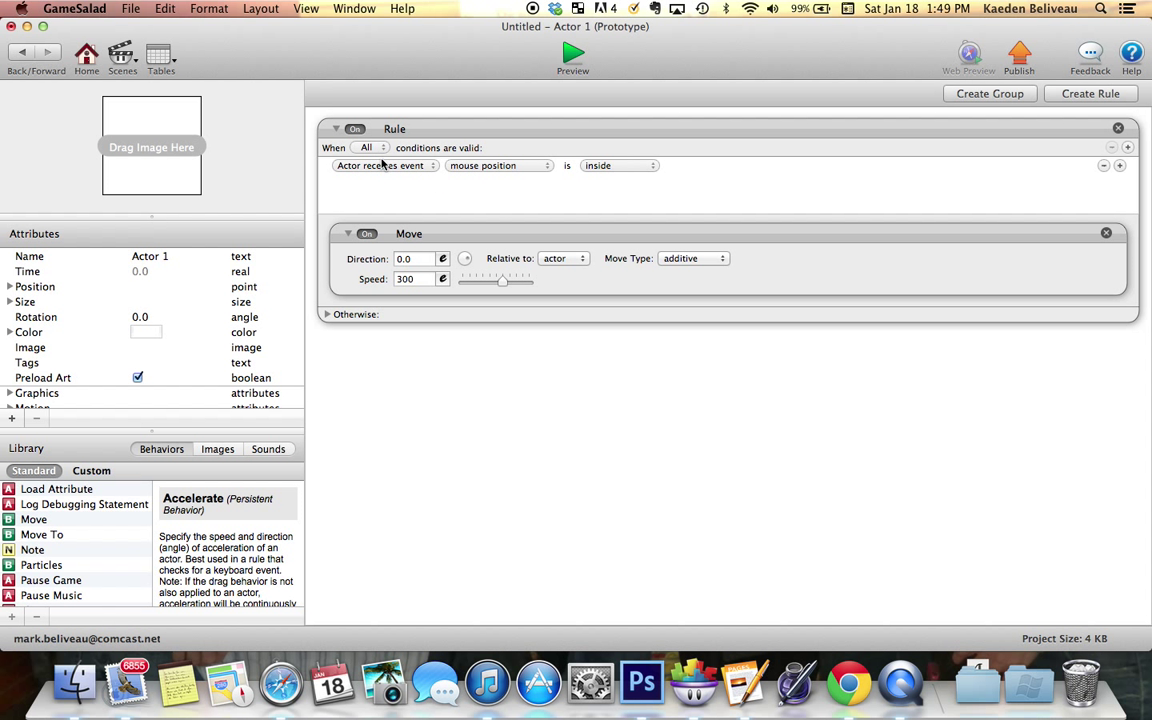
Step: Set the rule's condition to an event triggered by a keyboard key
left_click(385, 165)
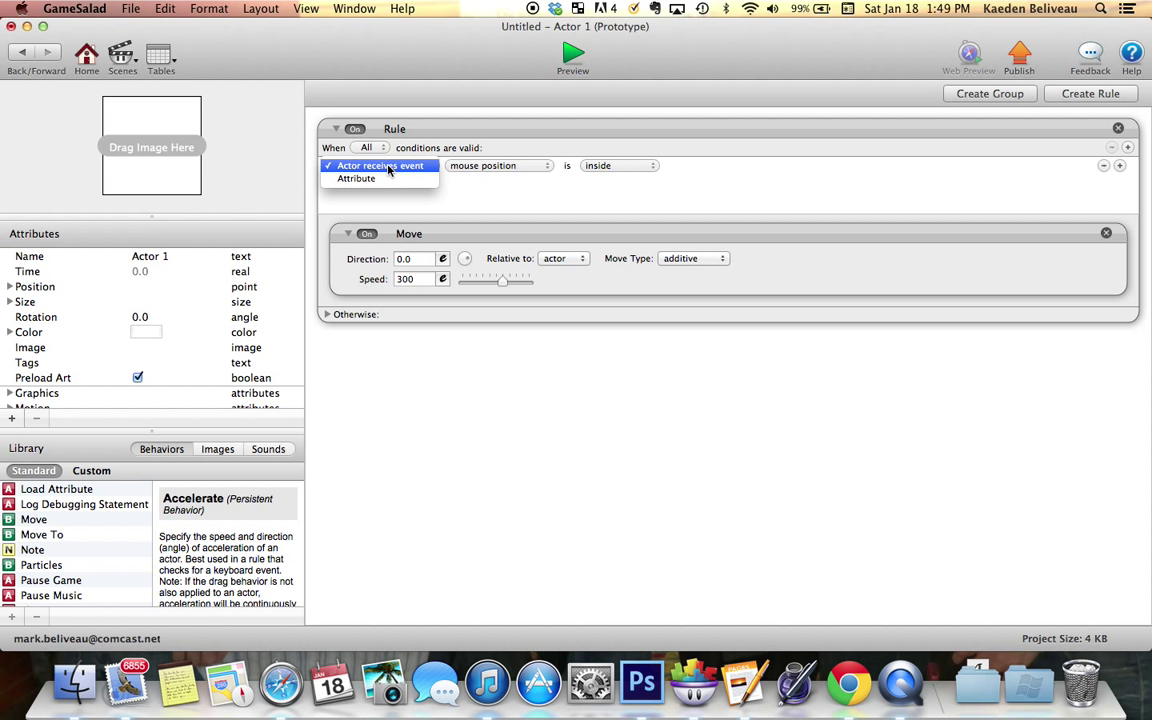
left_click(380, 165)
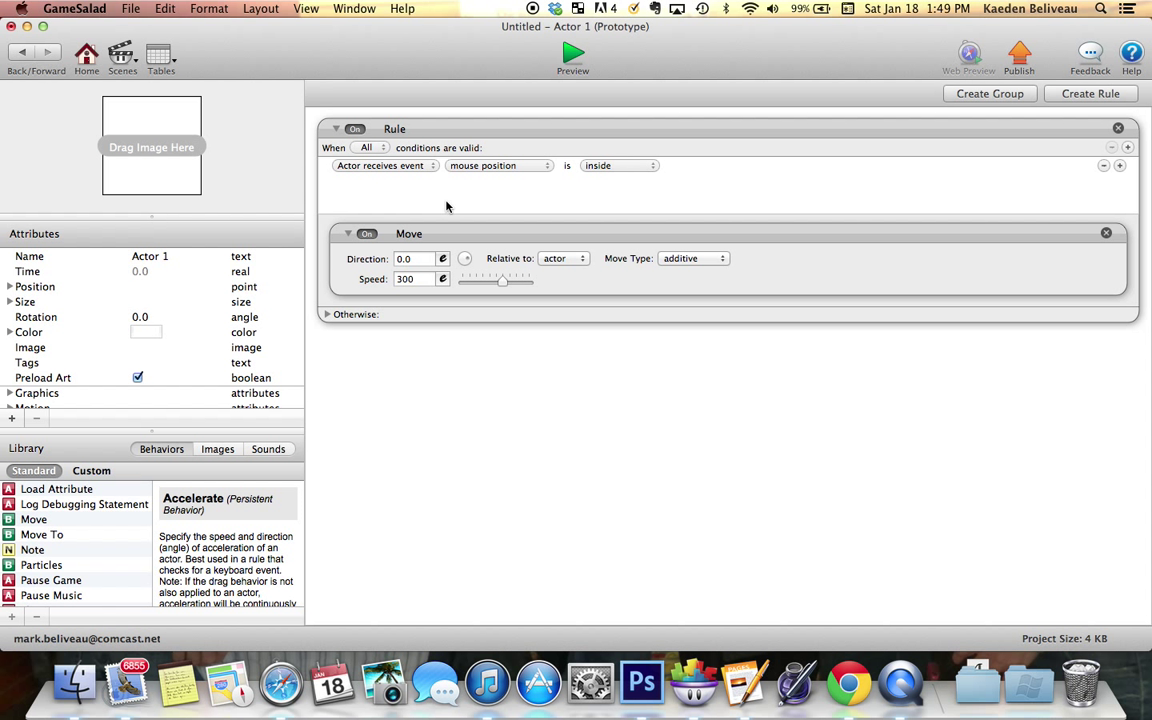
mouse_move(480, 176)
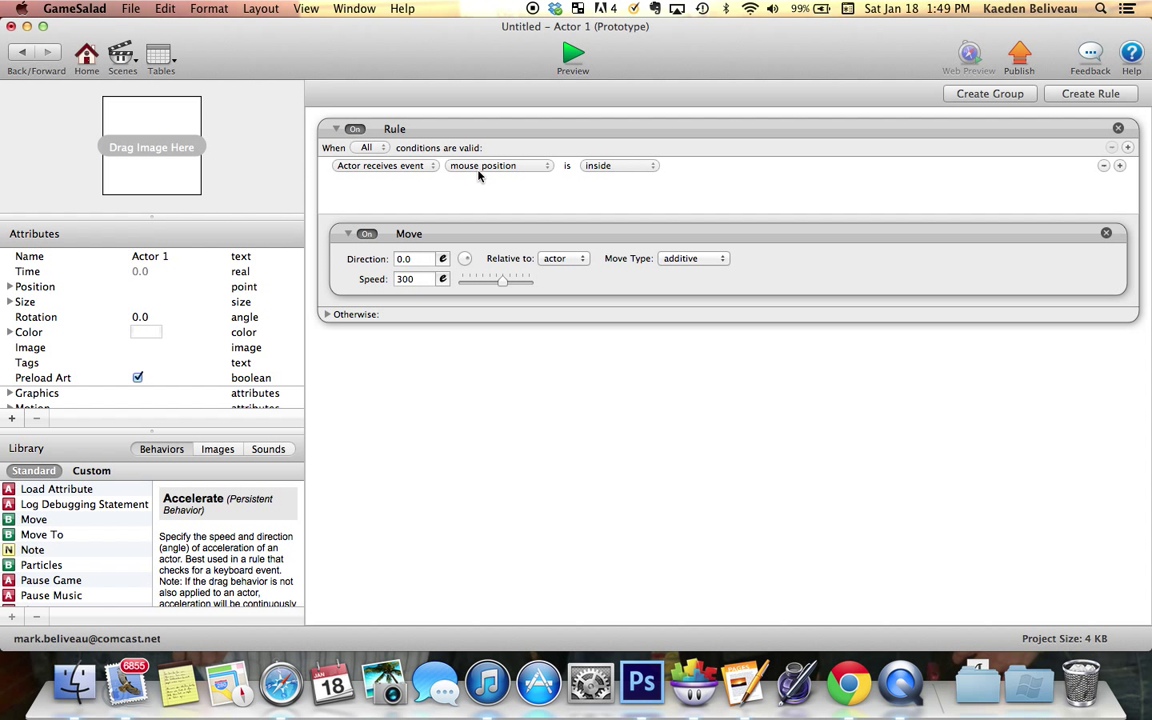
left_click(498, 165)
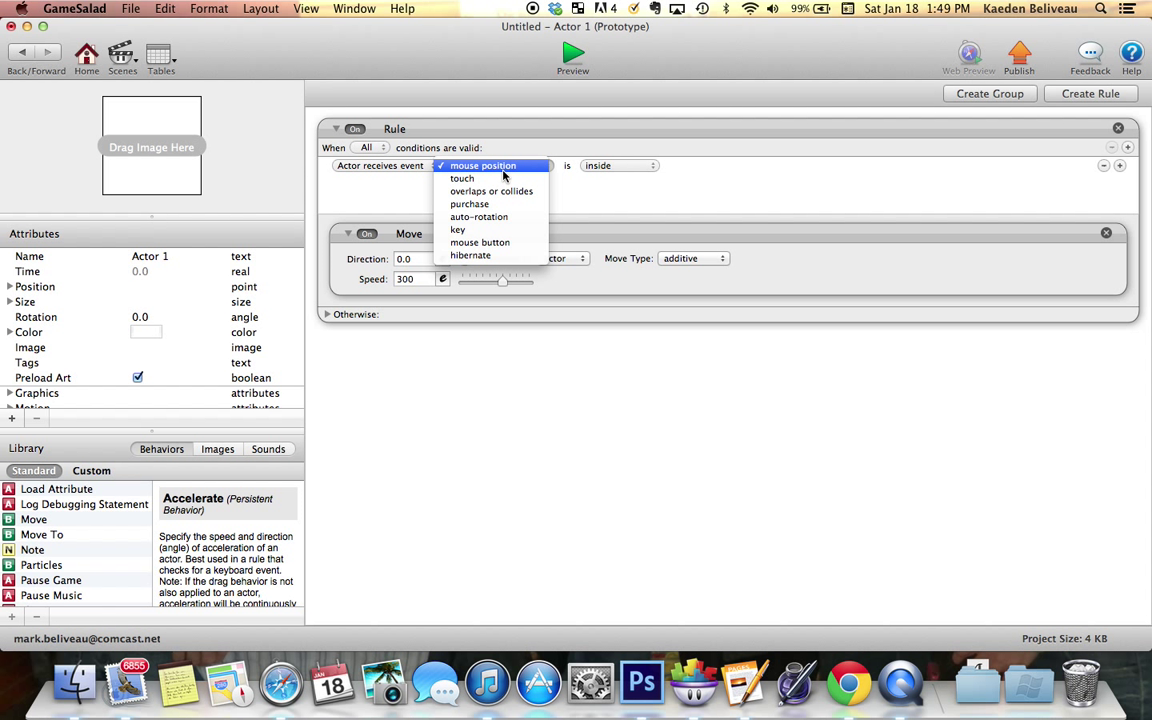
mouse_move(498, 204)
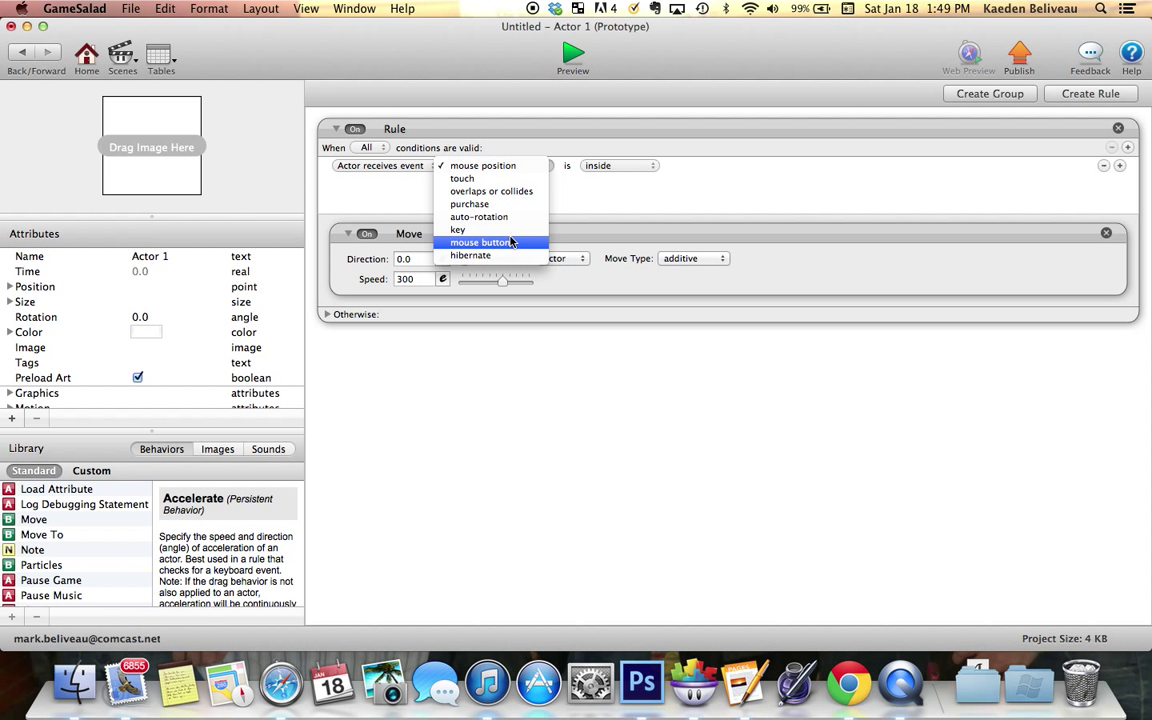
mouse_move(470, 255)
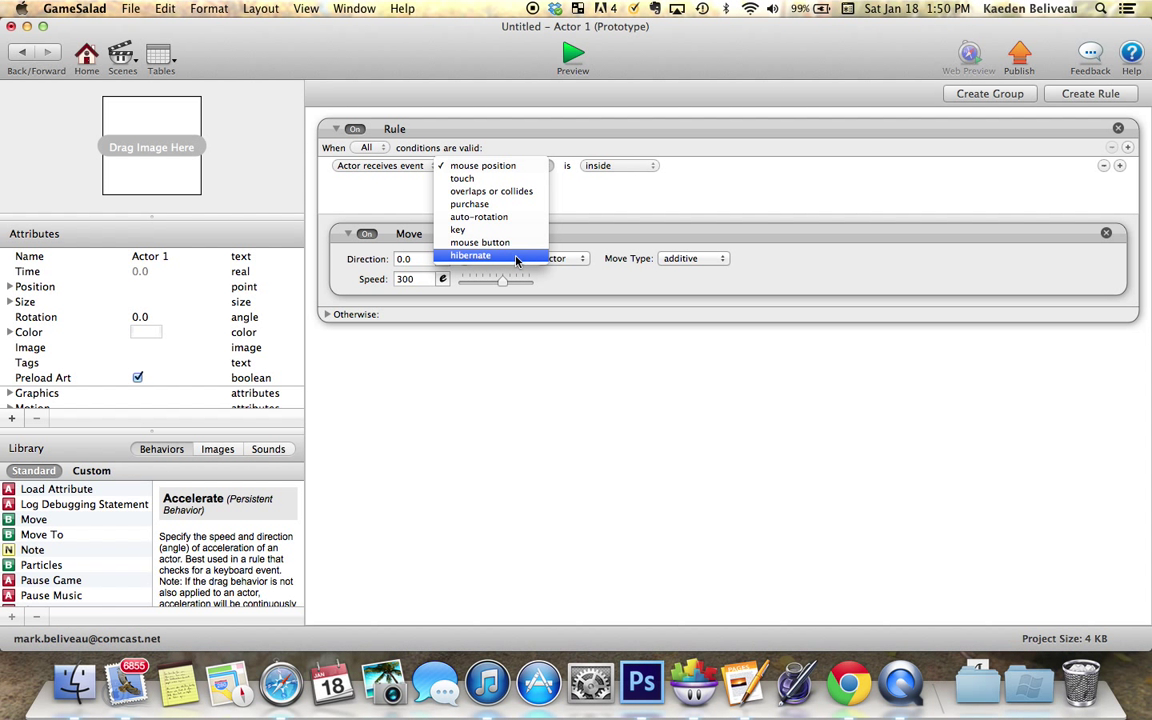
mouse_move(480, 242)
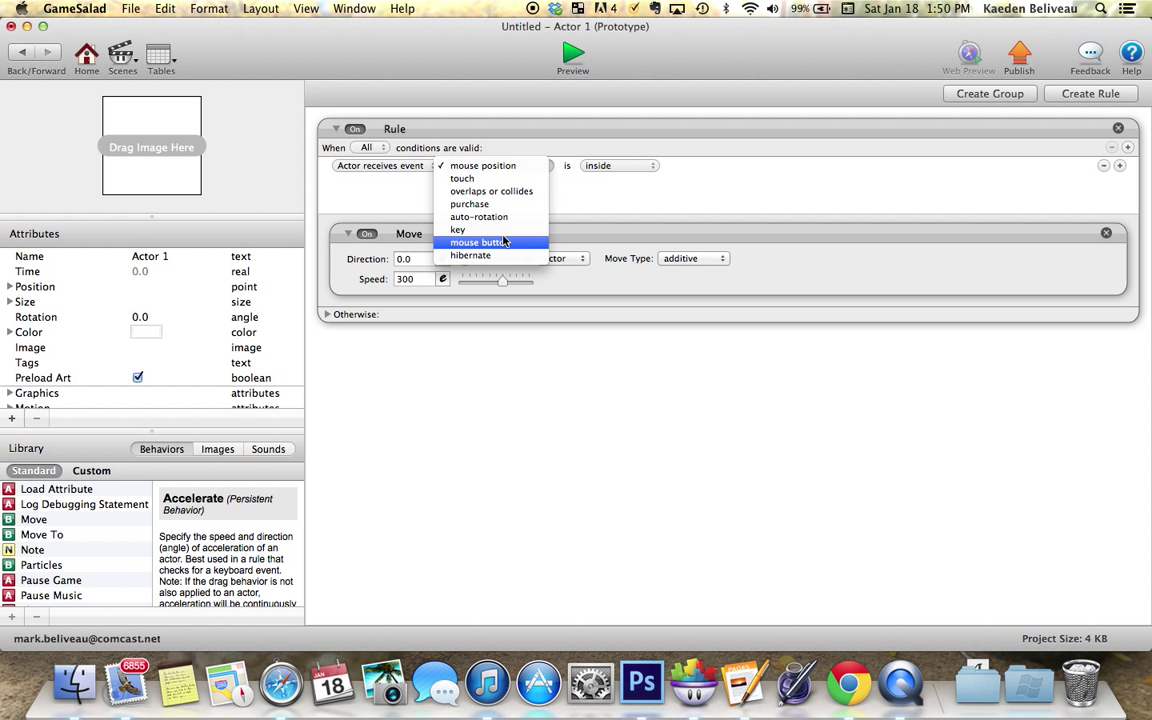
mouse_move(489, 230)
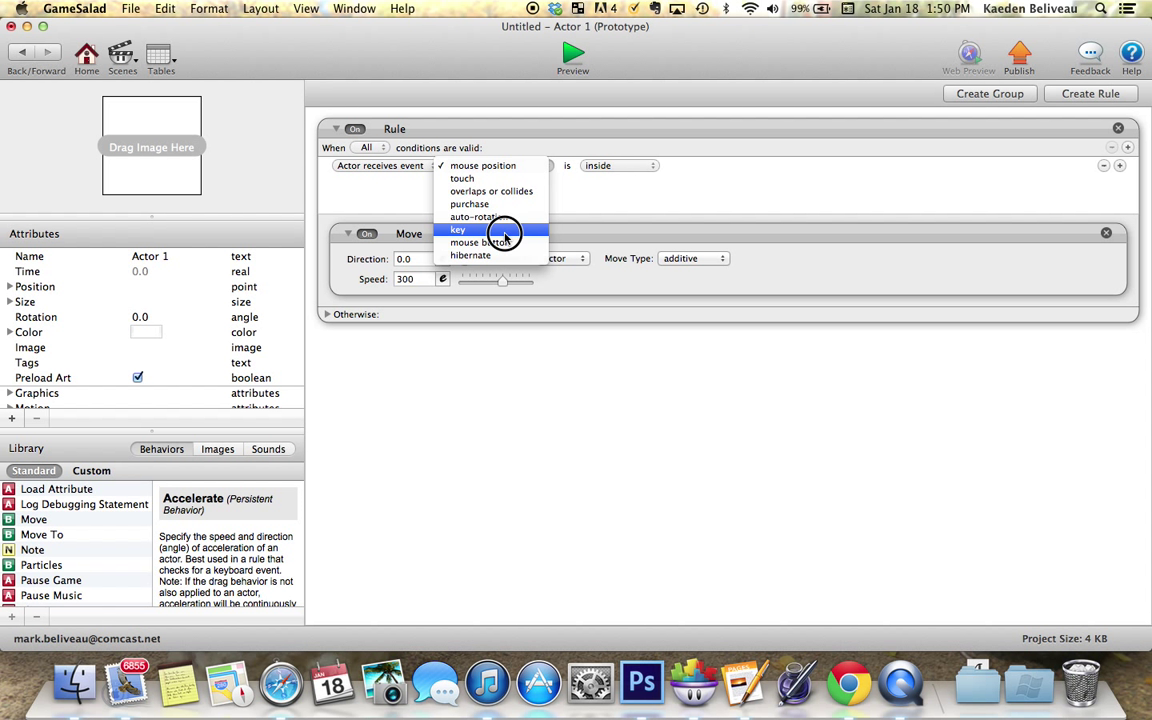
left_click(457, 229)
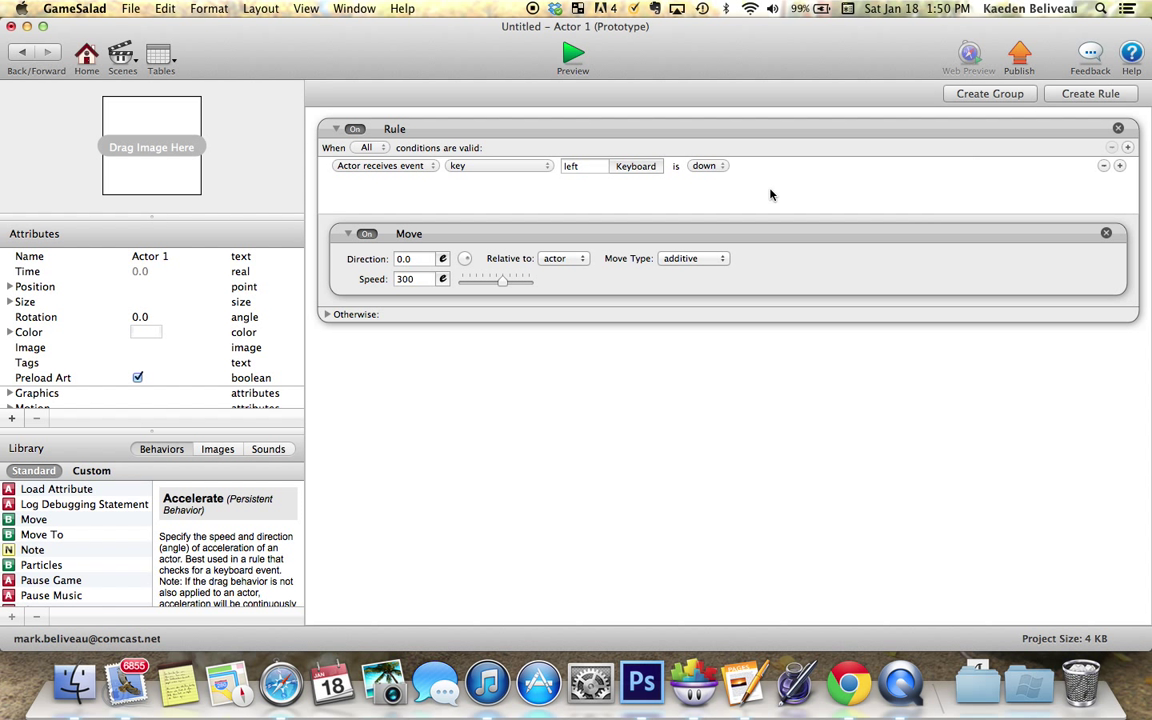
mouse_move(520, 231)
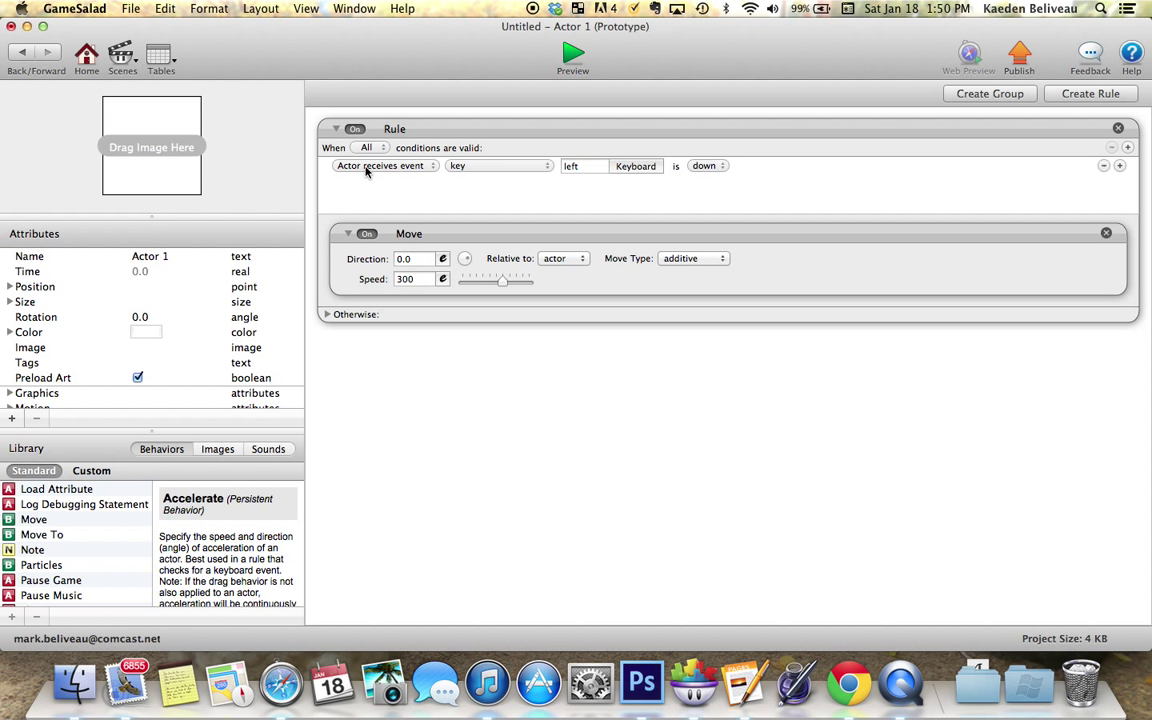
mouse_move(459, 176)
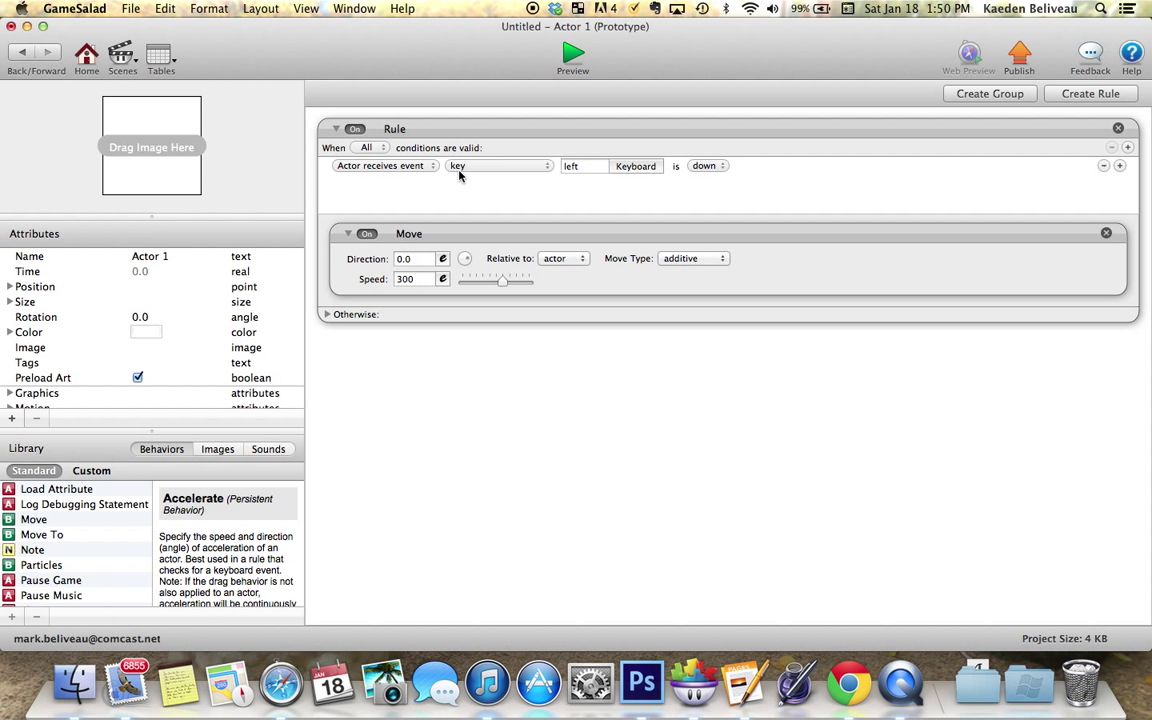
mouse_move(418, 170)
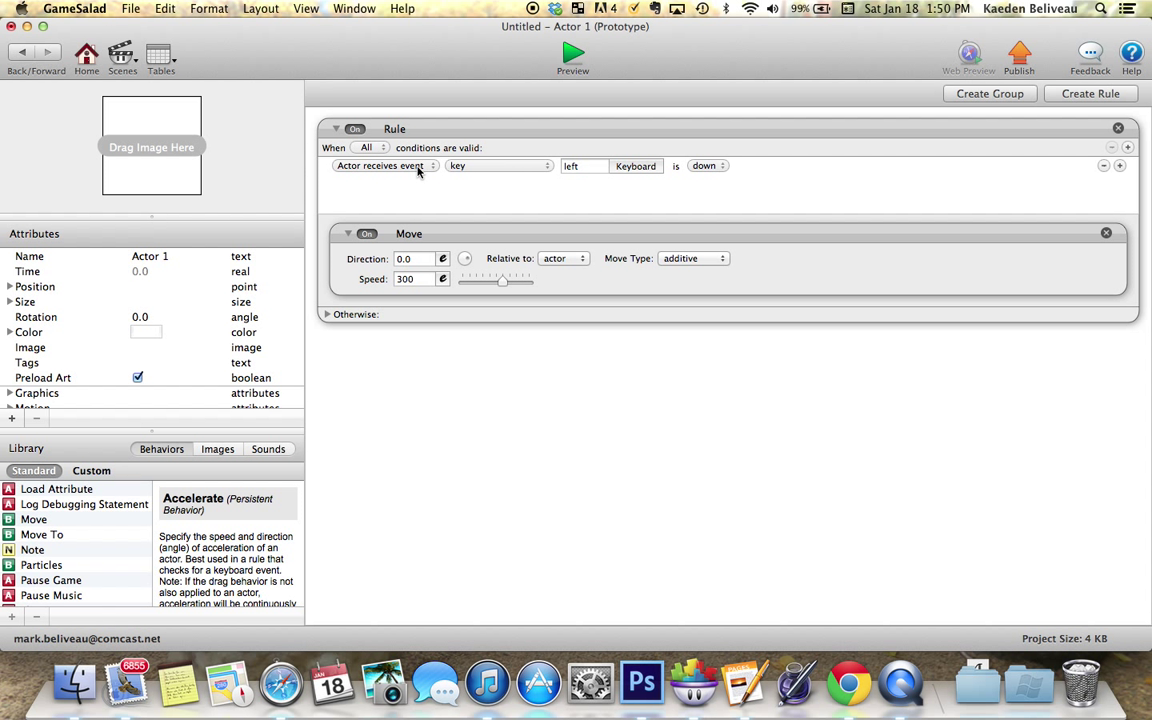
mouse_move(529, 161)
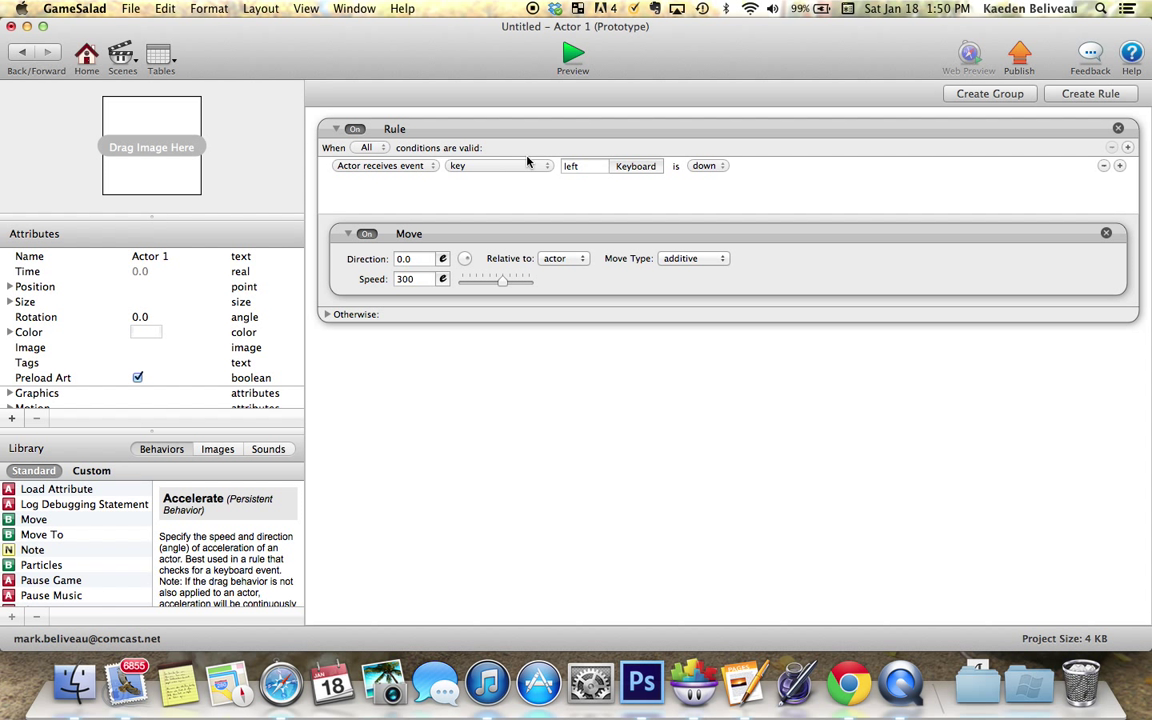
mouse_move(687, 200)
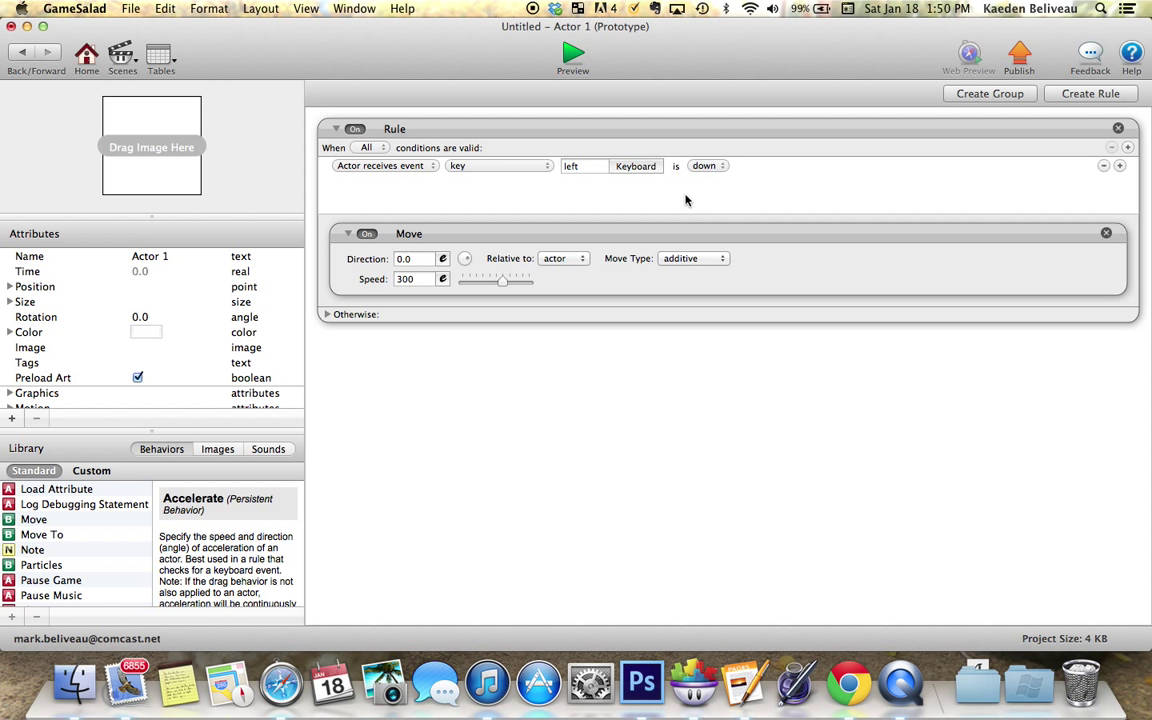
mouse_move(422, 272)
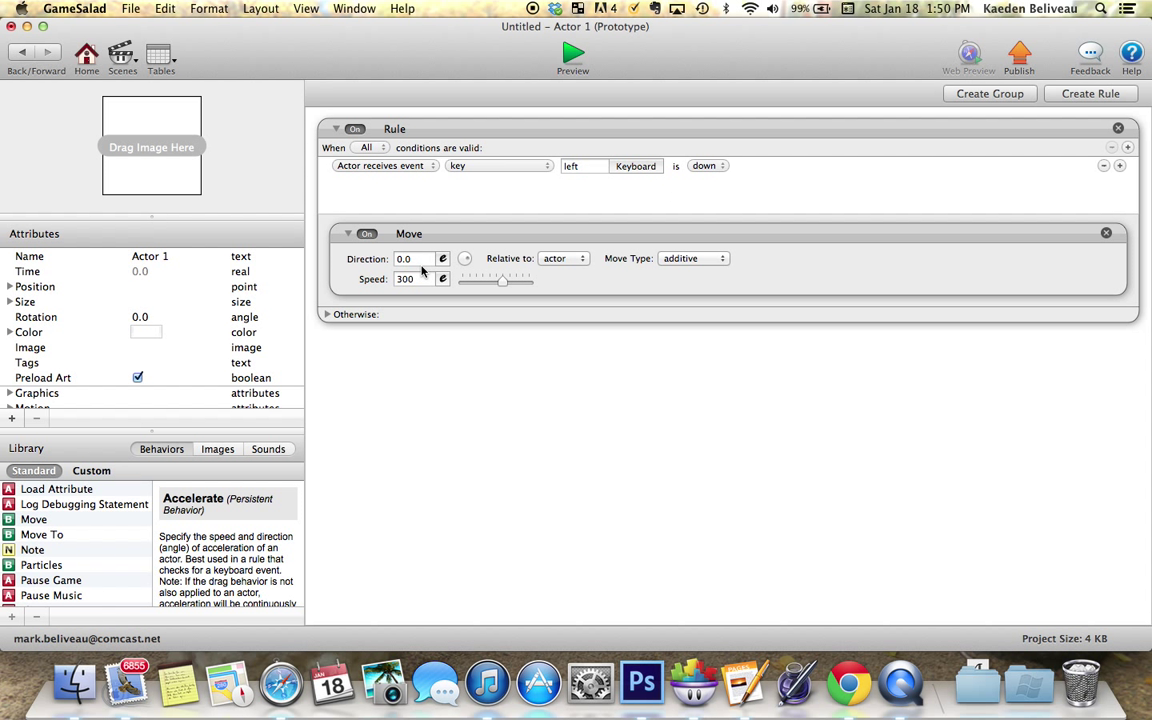
Step: Set the Move behaviour's direction to 180 at speed 300
left_click(410, 259)
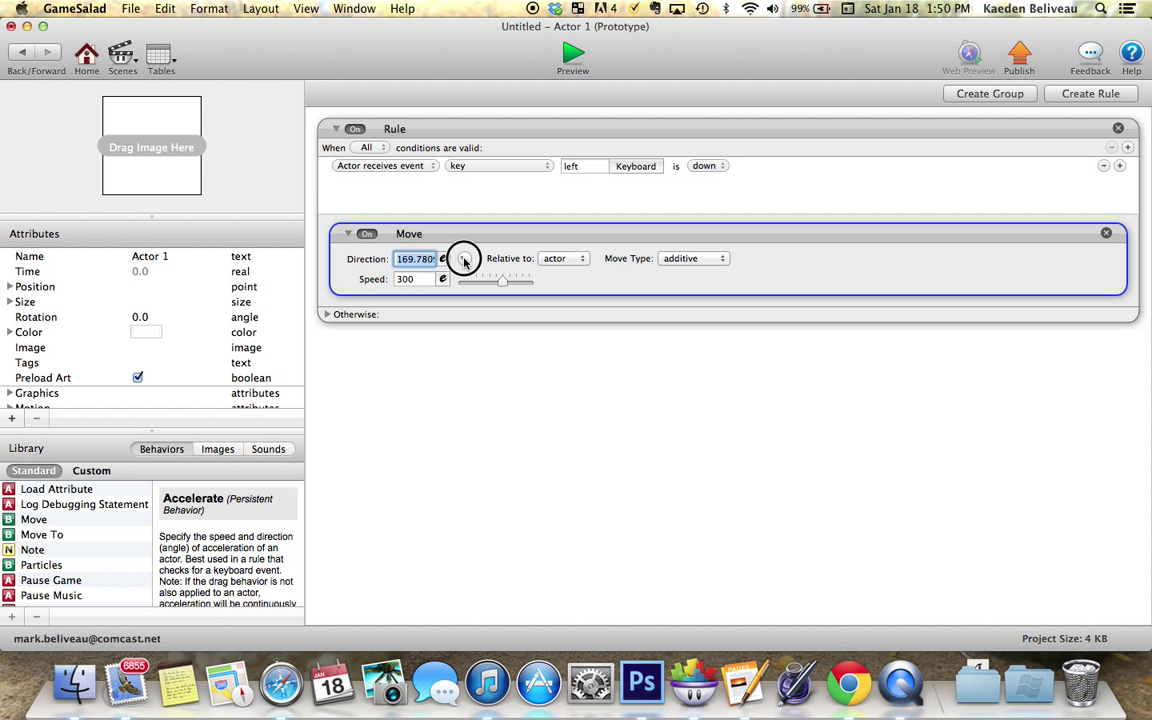
left_click_drag(464, 258, 463, 258)
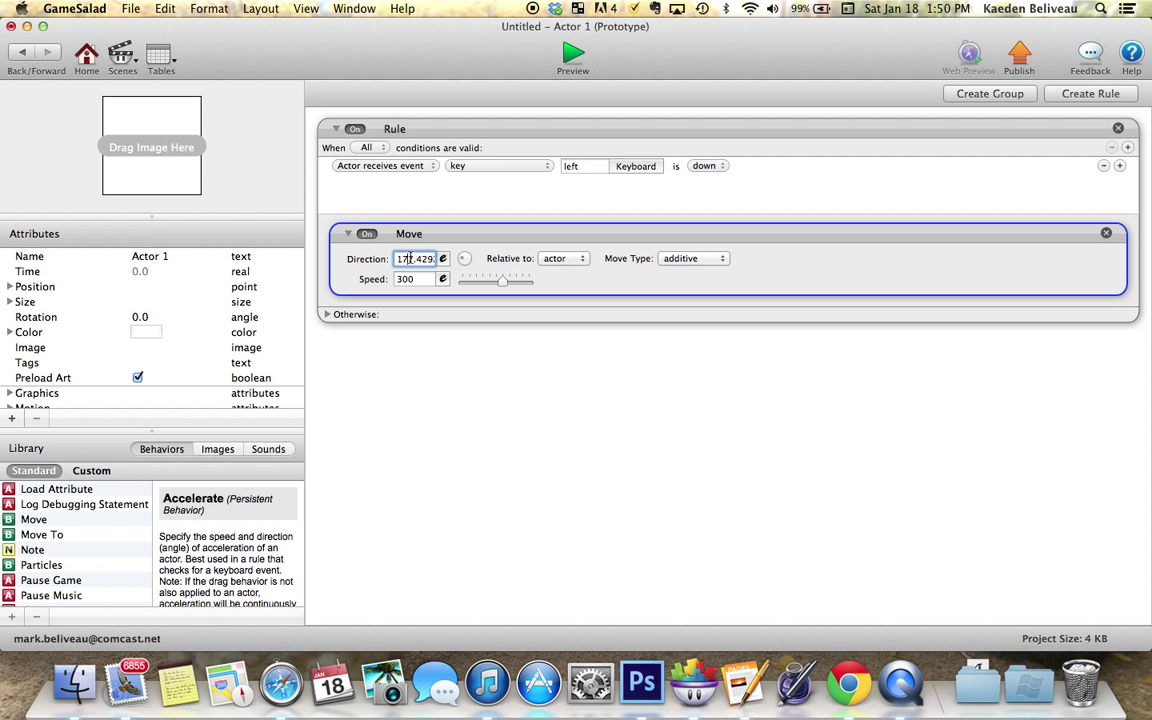
type("180")
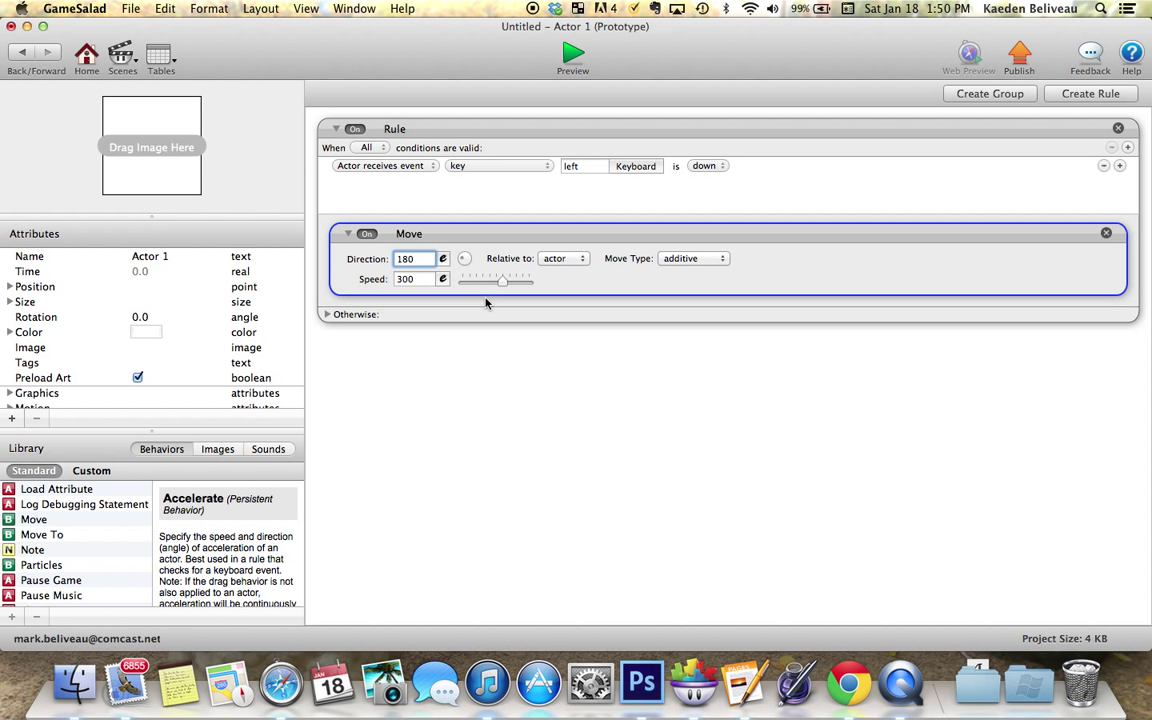
mouse_move(472, 288)
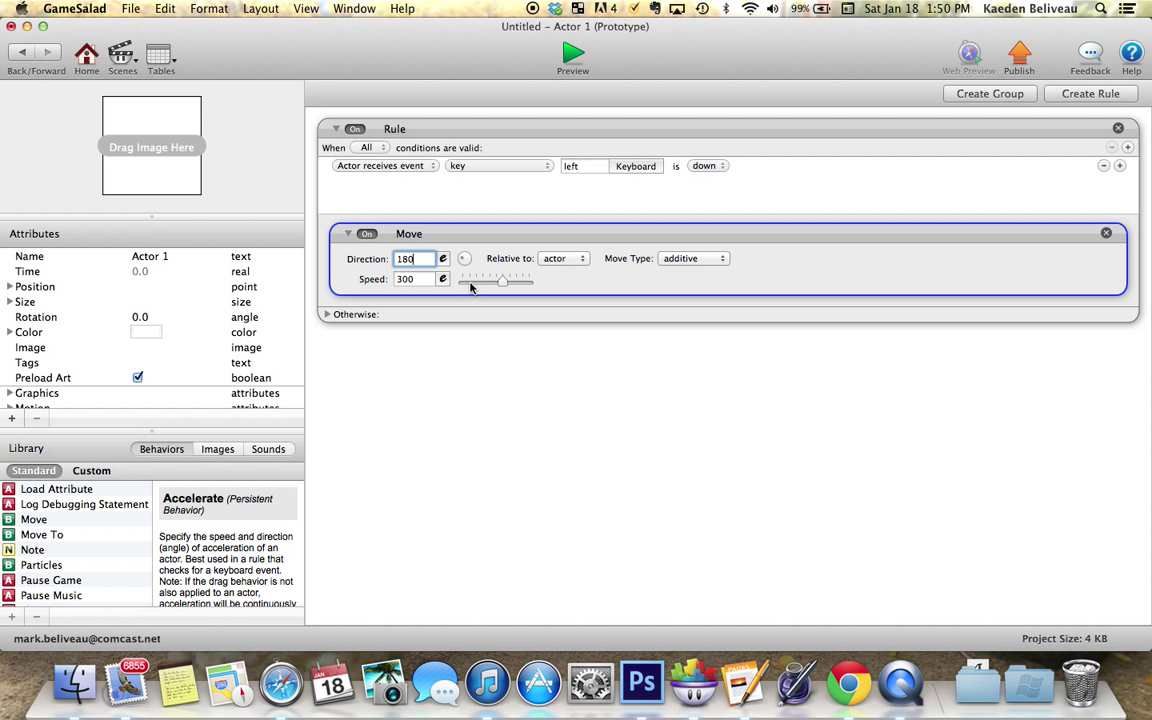
mouse_move(449, 306)
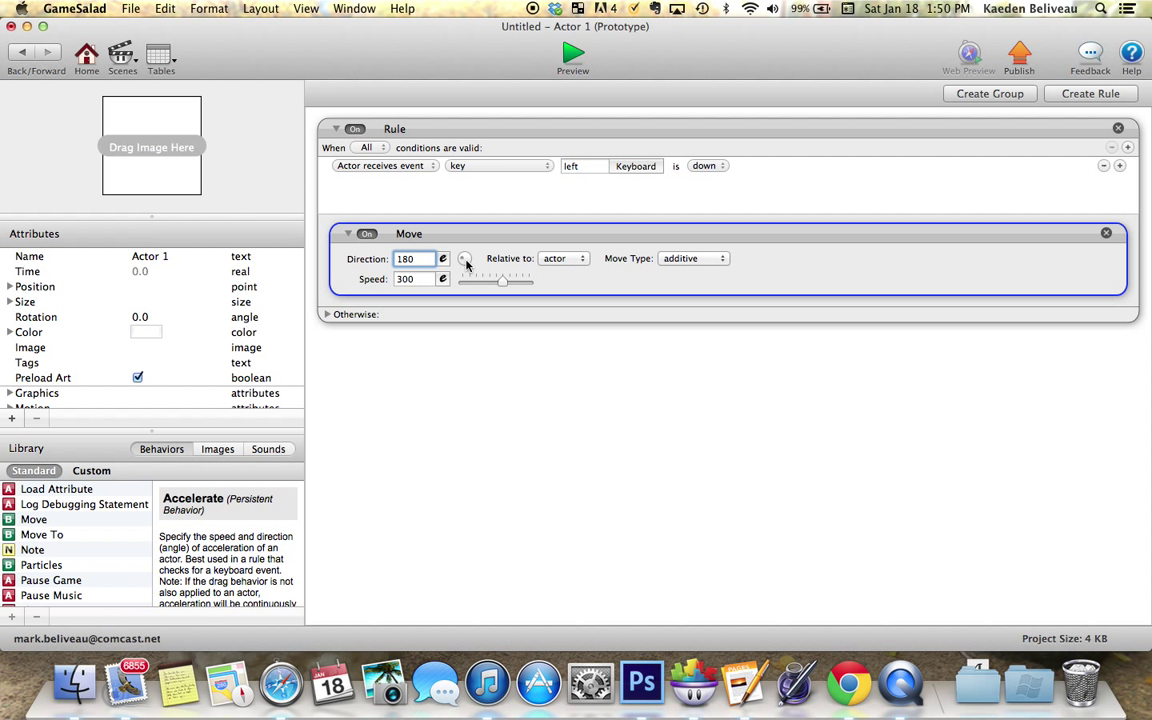
left_click_drag(463, 258, 465, 230)
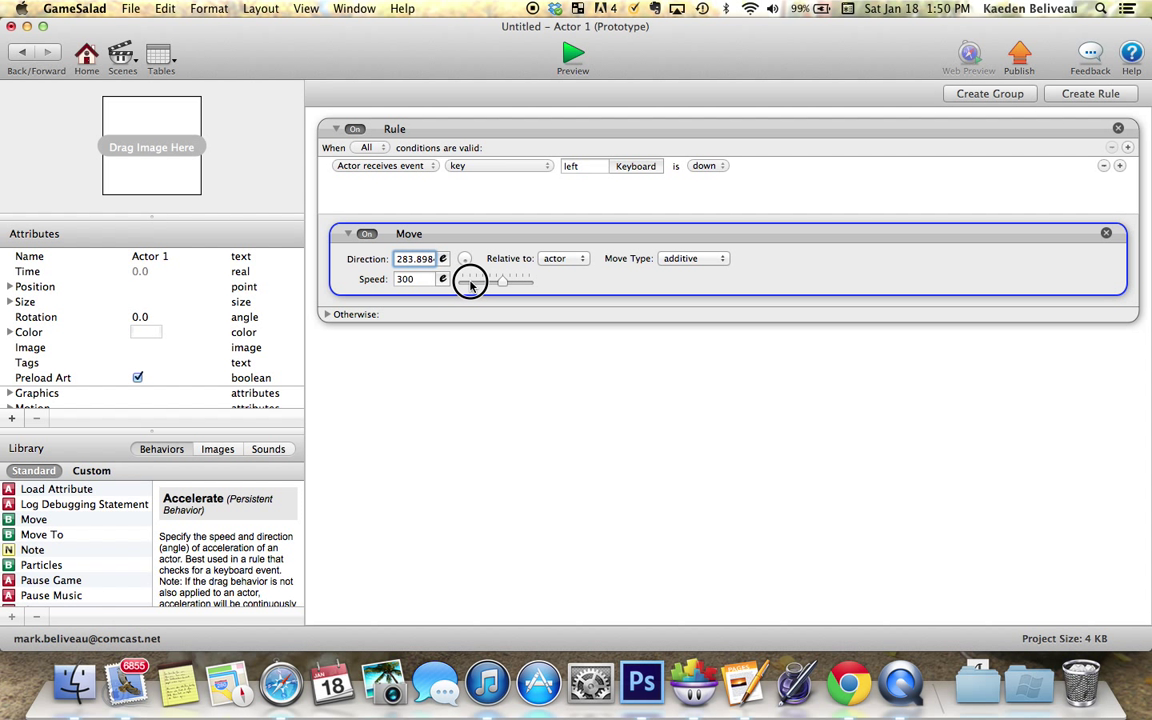
left_click_drag(472, 275, 465, 283)
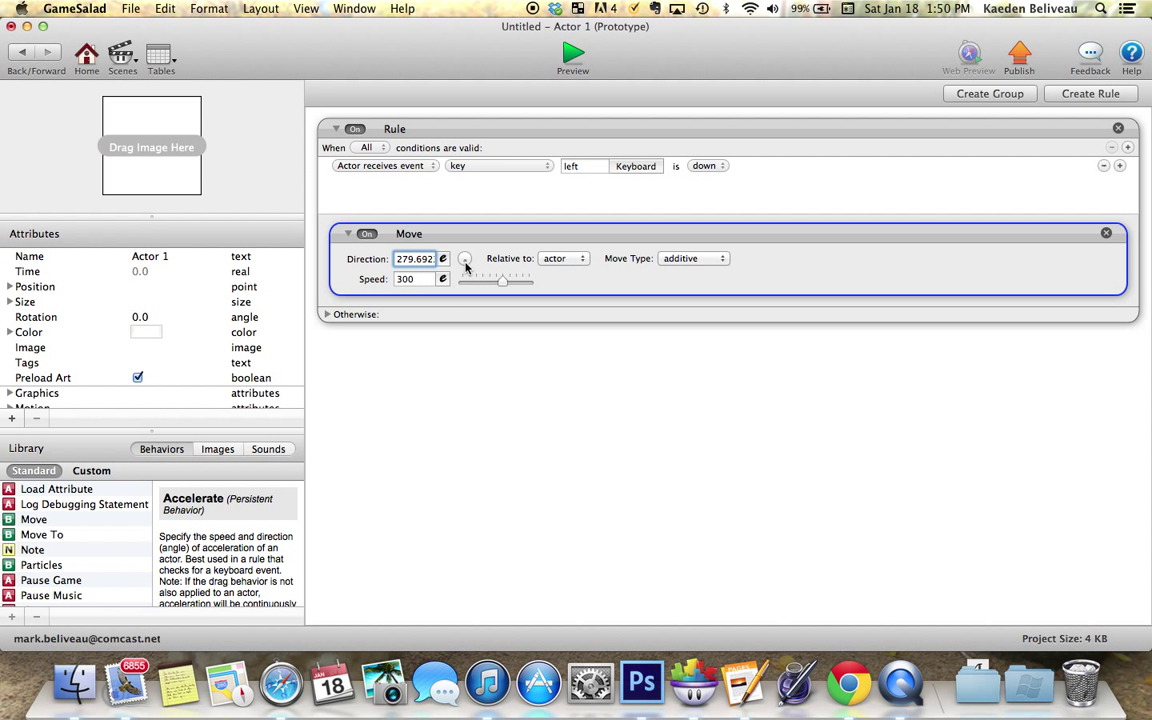
left_click_drag(463, 258, 463, 270)
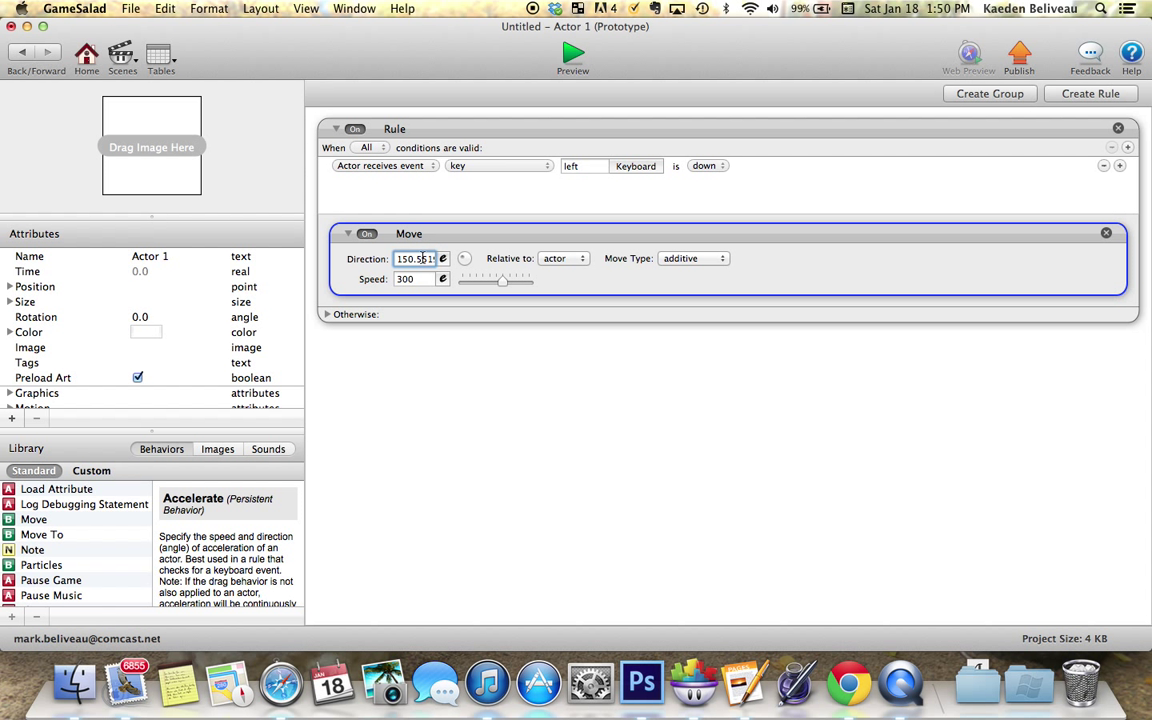
type("180")
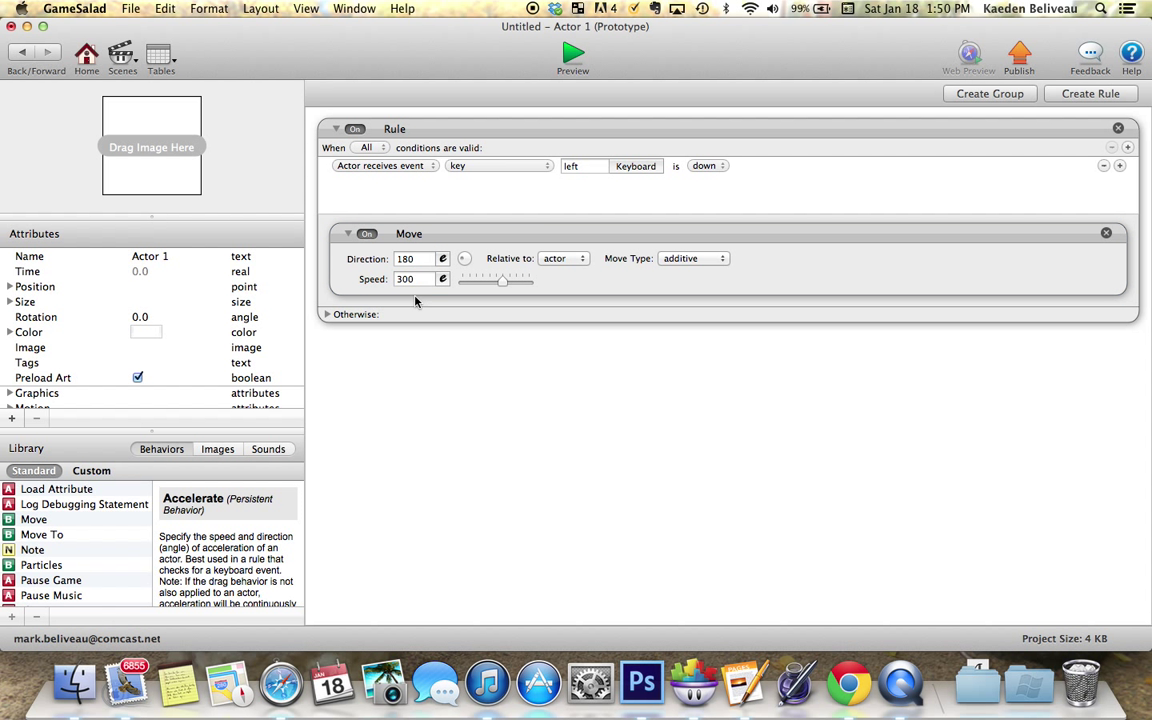
mouse_move(435, 373)
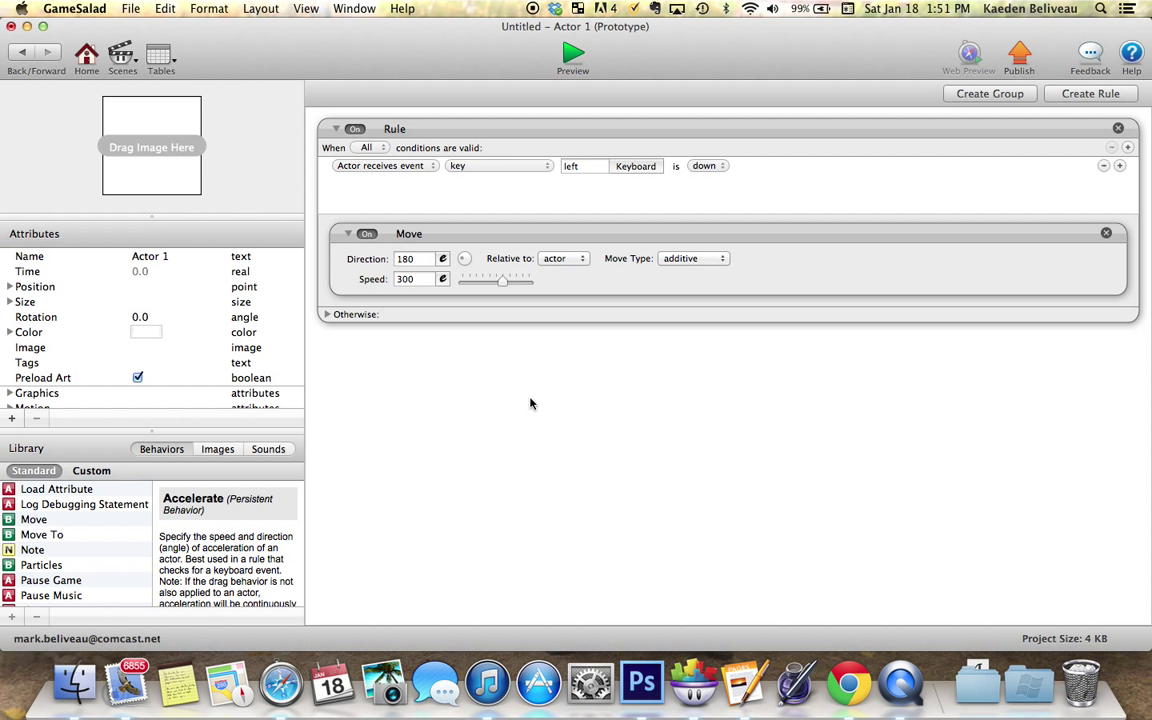
mouse_move(498, 391)
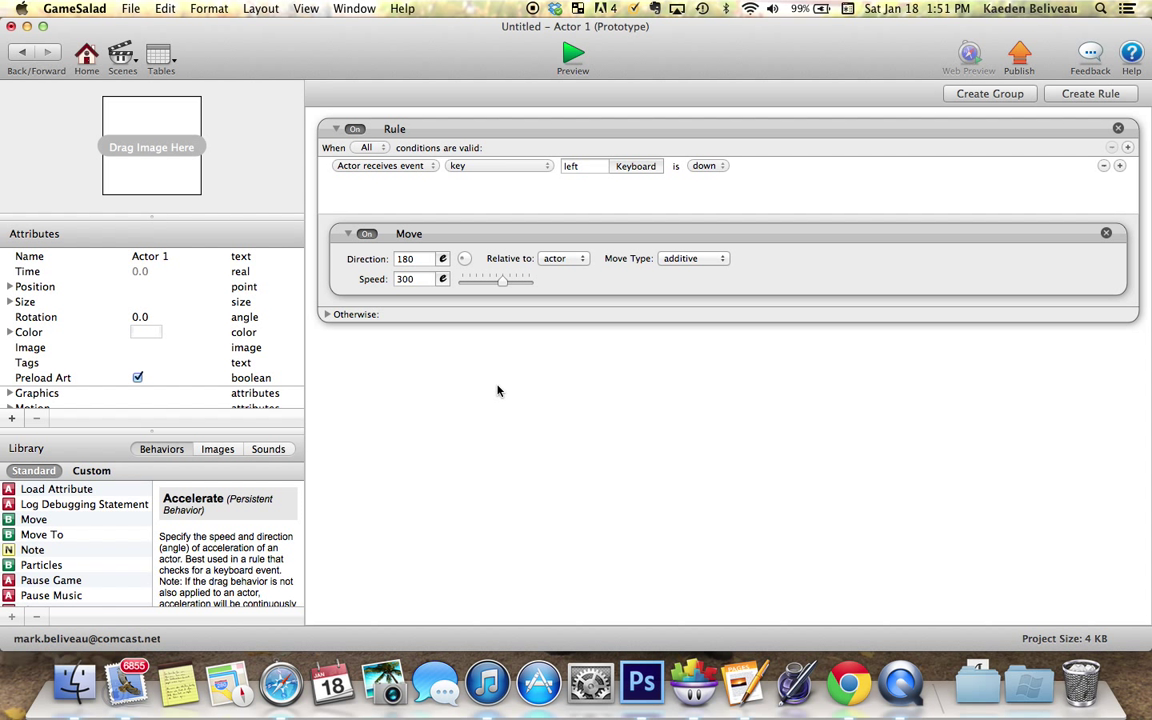
mouse_move(503, 358)
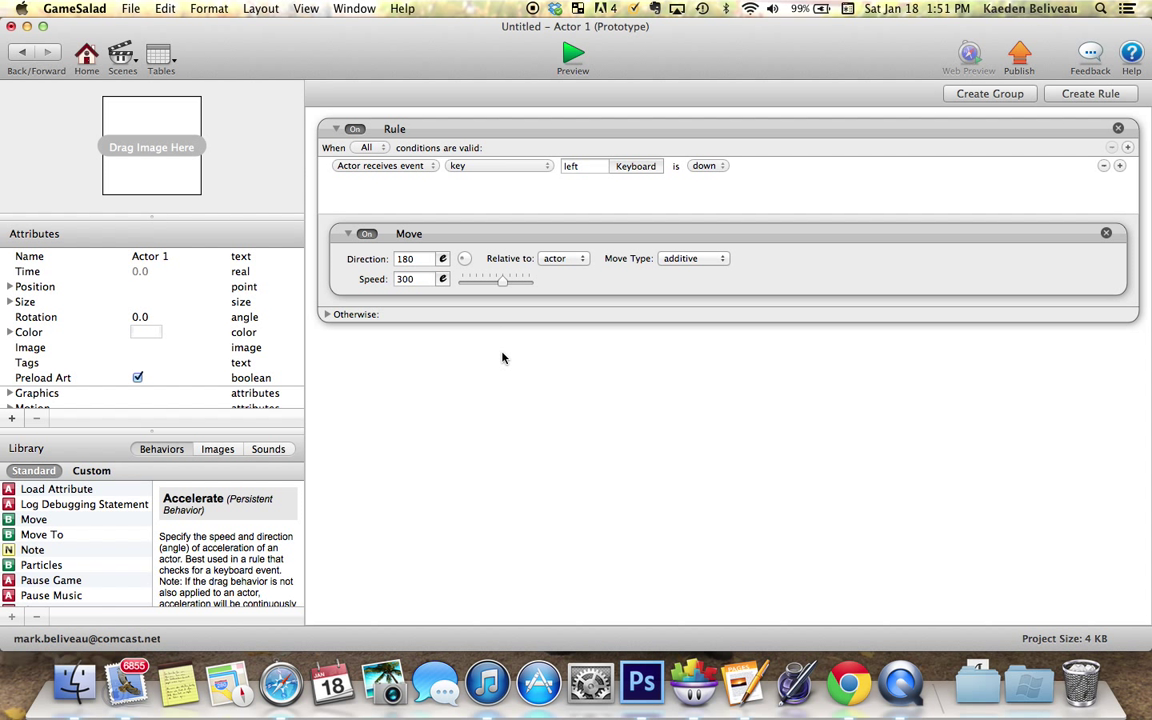
left_click(563, 258)
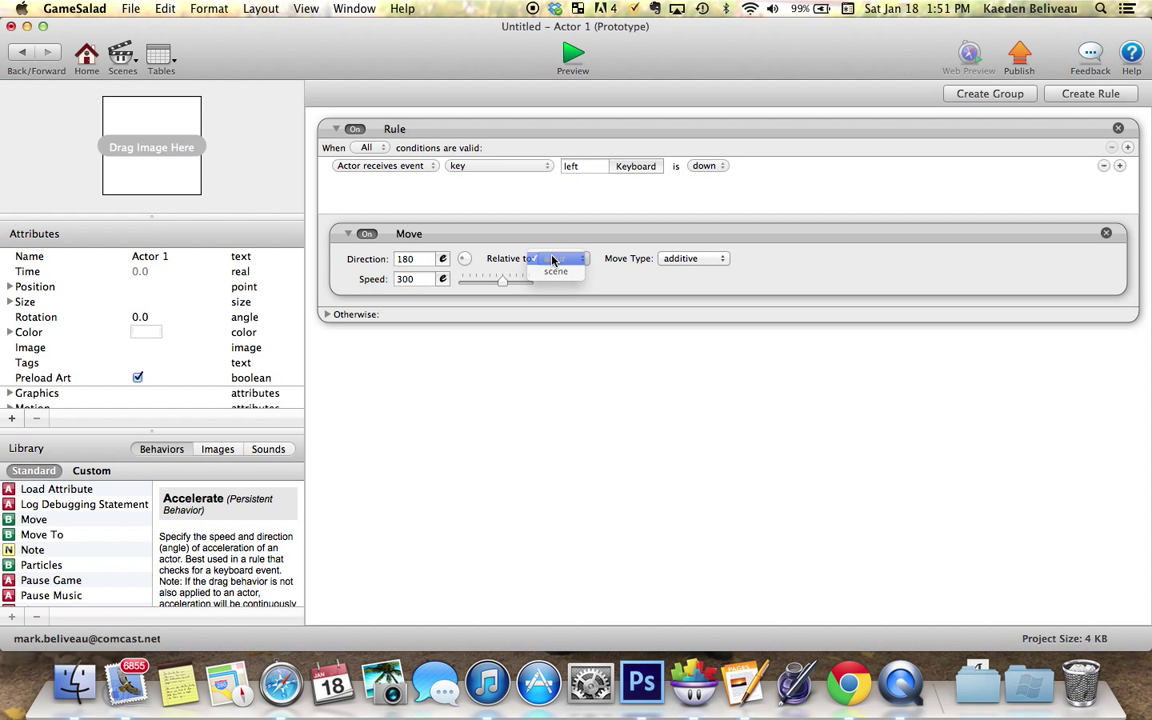
left_click(555, 258)
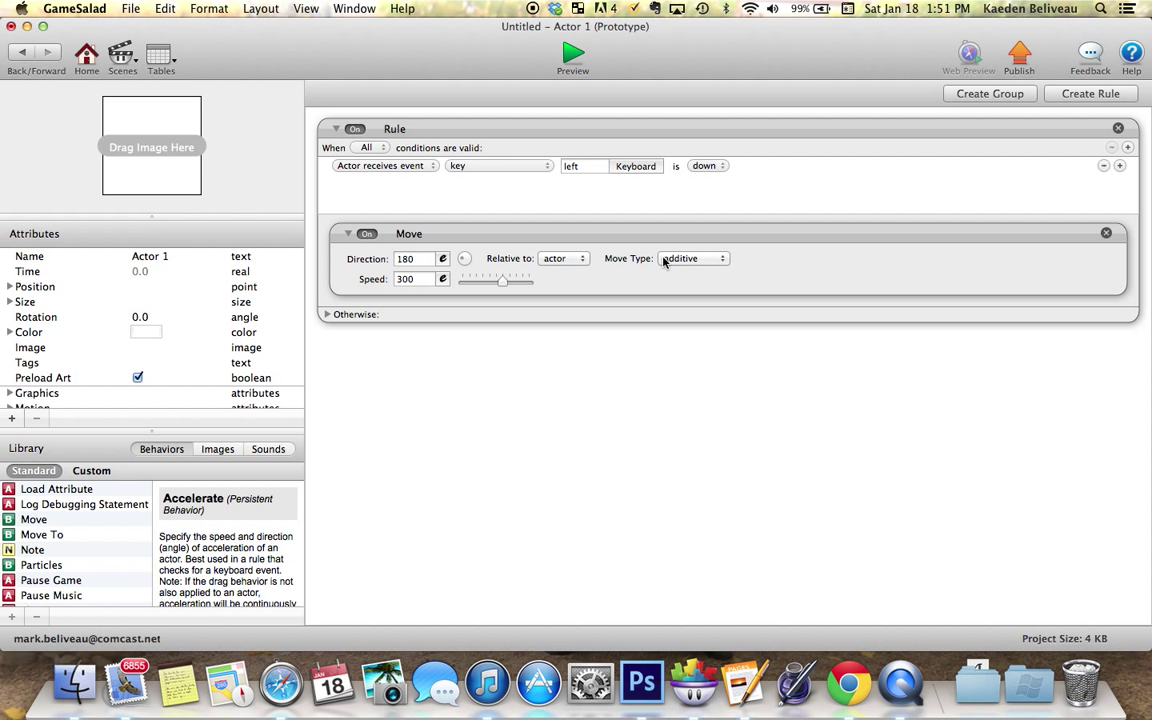
left_click(693, 258)
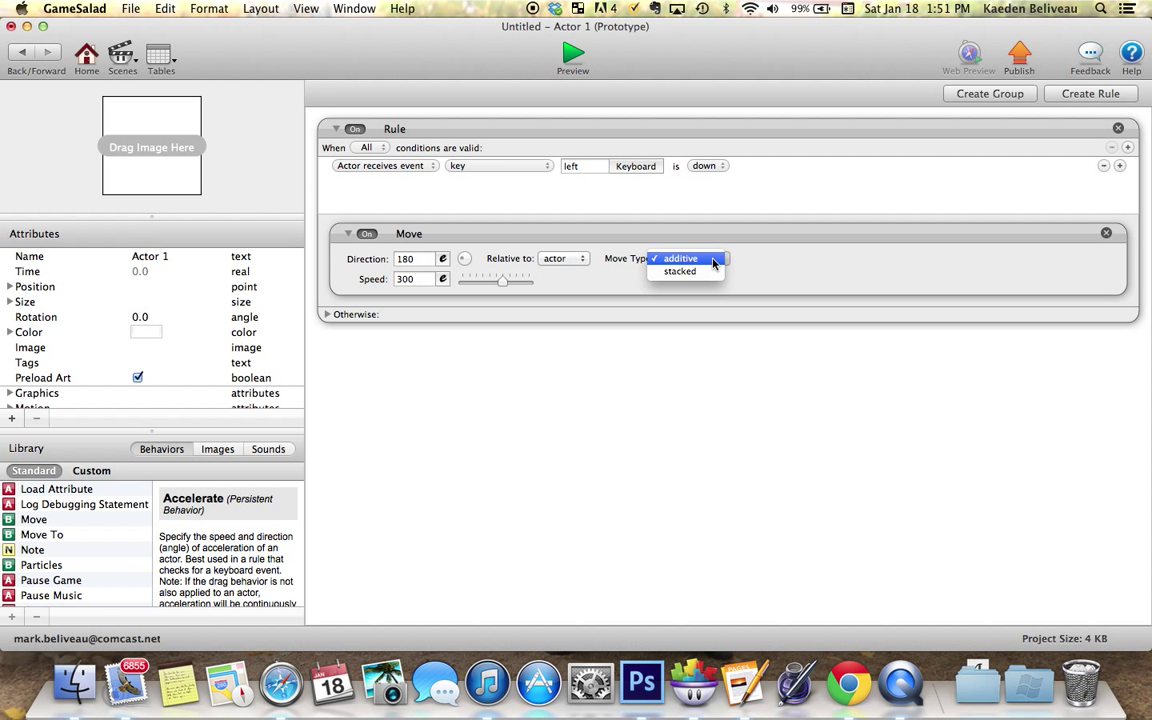
mouse_move(682, 265)
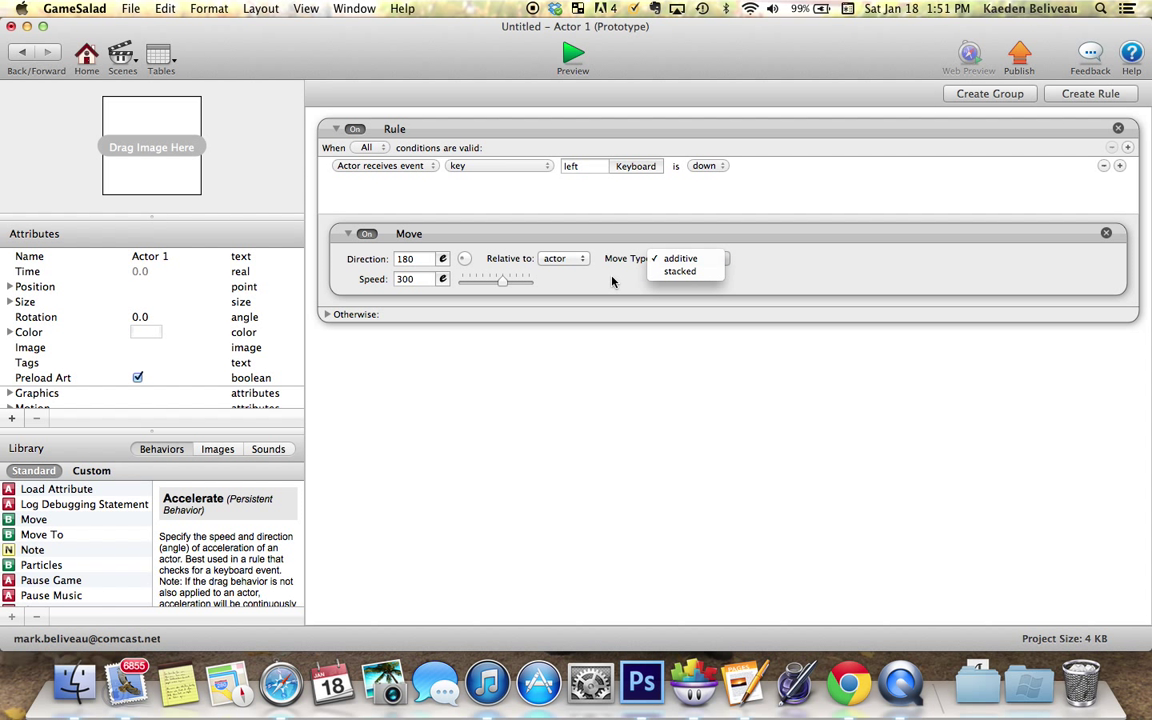
left_click(680, 258)
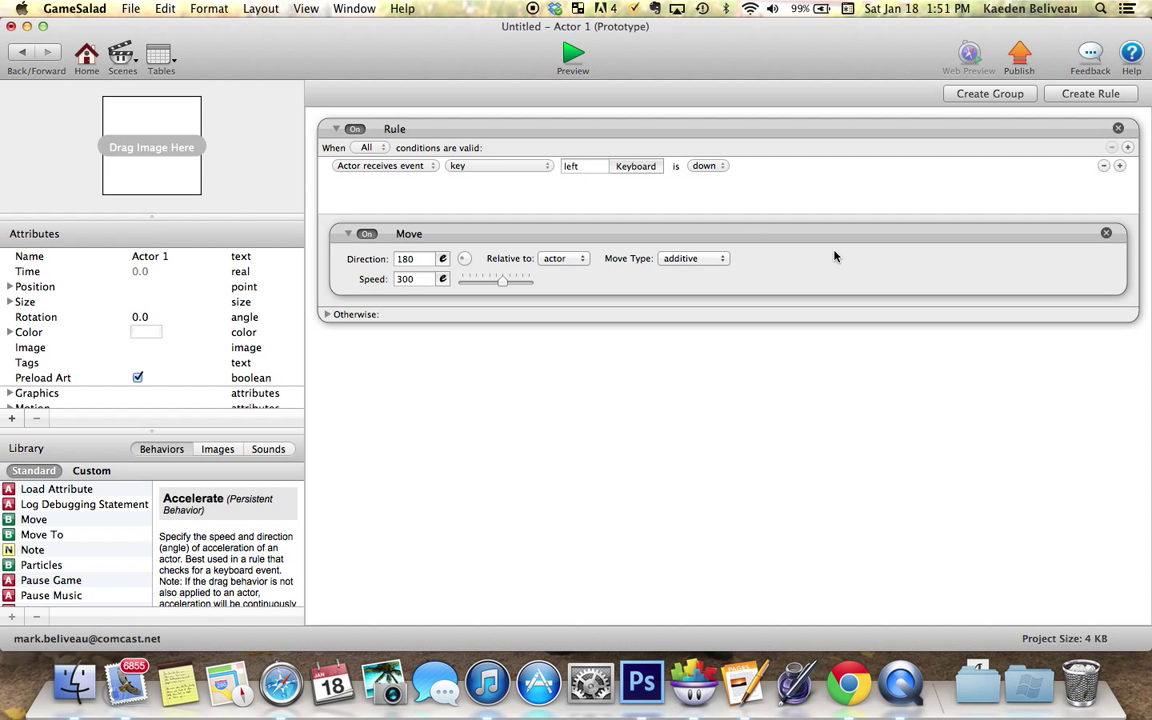
mouse_move(997, 76)
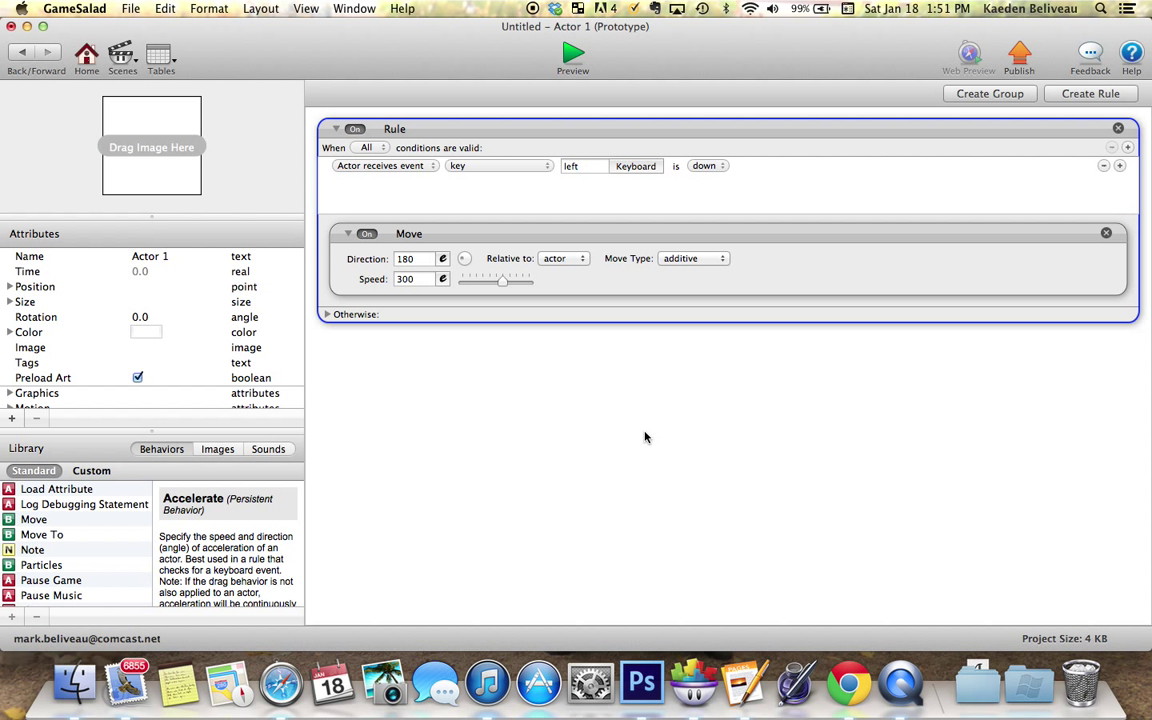
mouse_move(558, 443)
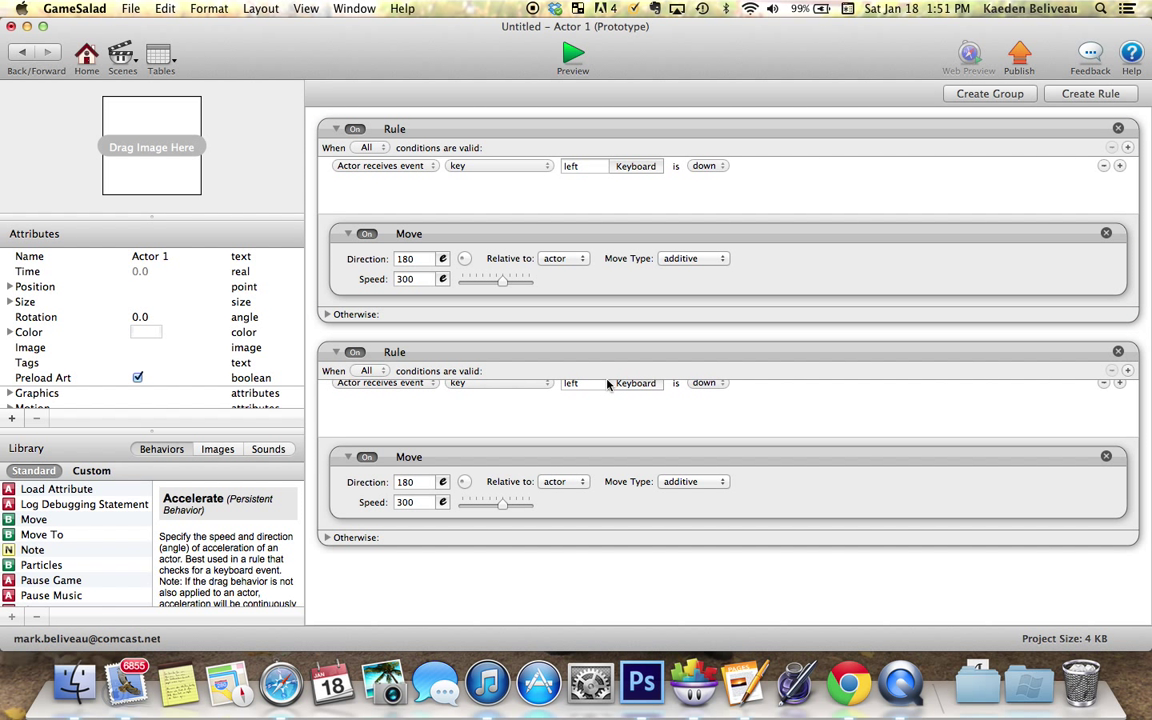
Step: Change the copied rule's key to right, then add a third rule copy
left_click(571, 388)
type("0")
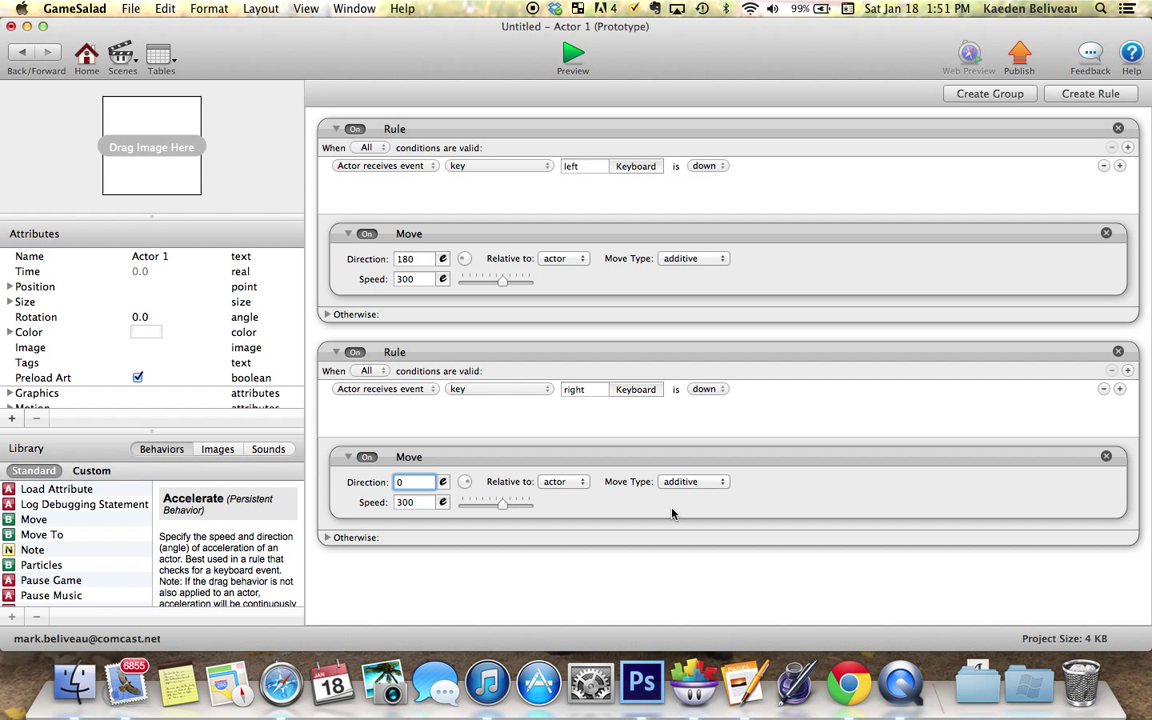
left_click(410, 482)
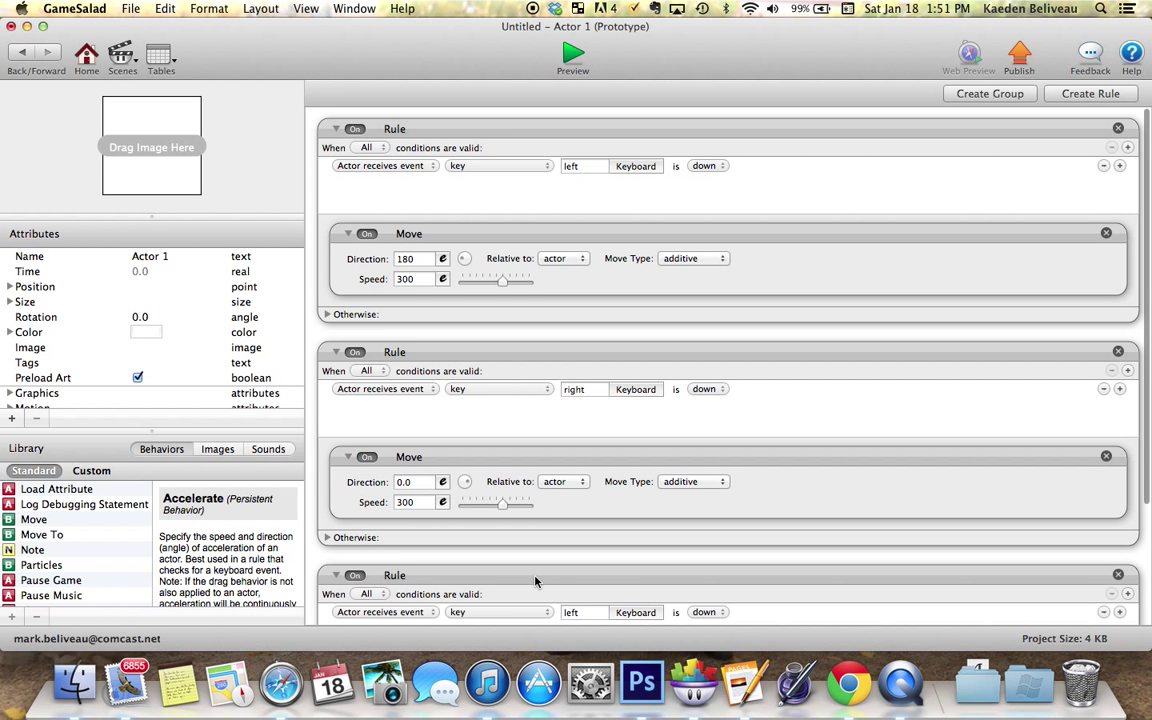
scroll("down", 3)
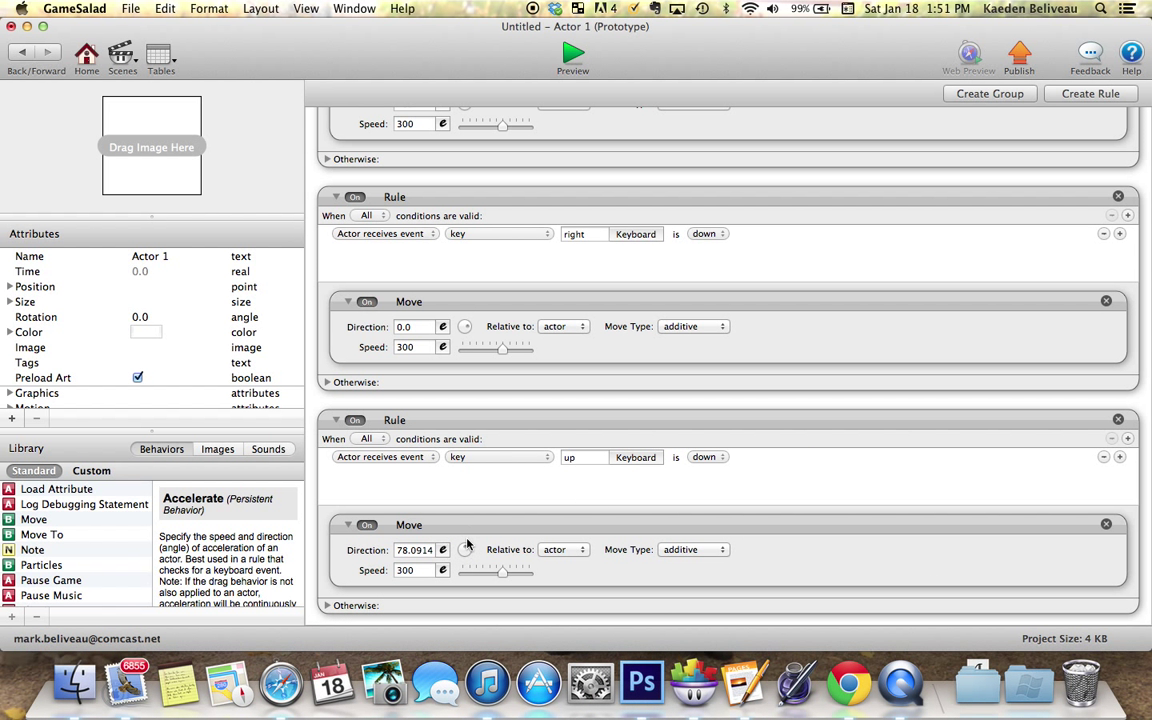
Step: Set the up rule's direction to 90; make a down-key rule with direction 270
left_click(414, 550)
type("90")
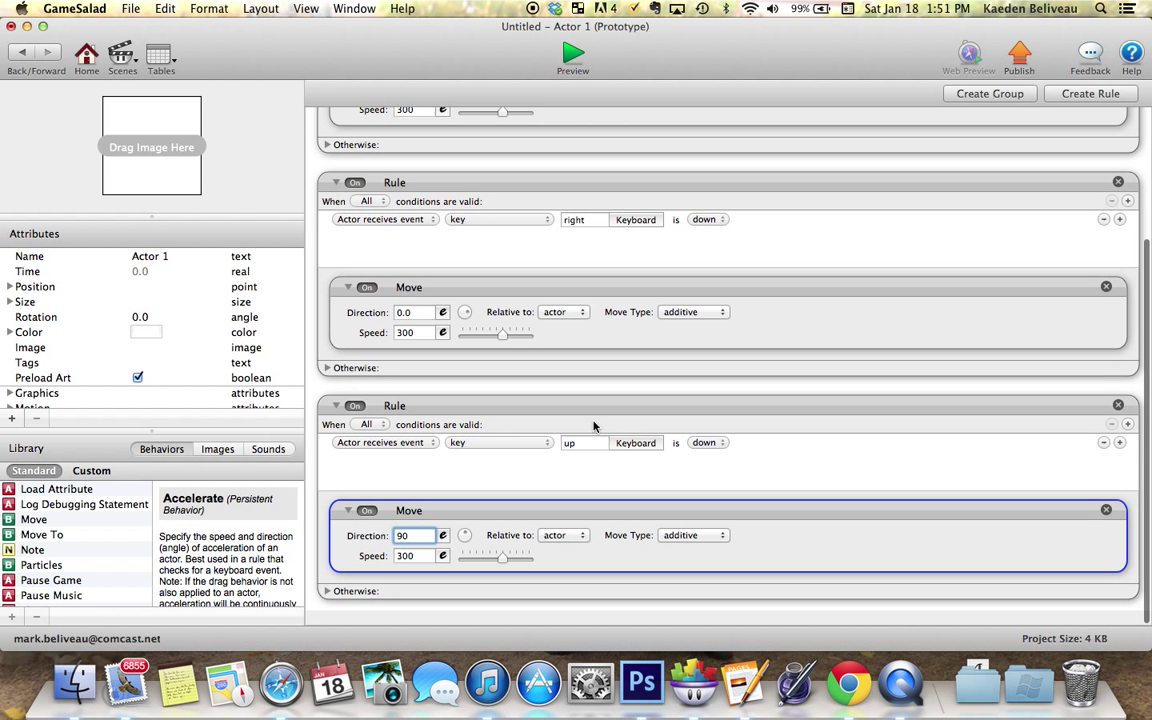
scroll("down", 3)
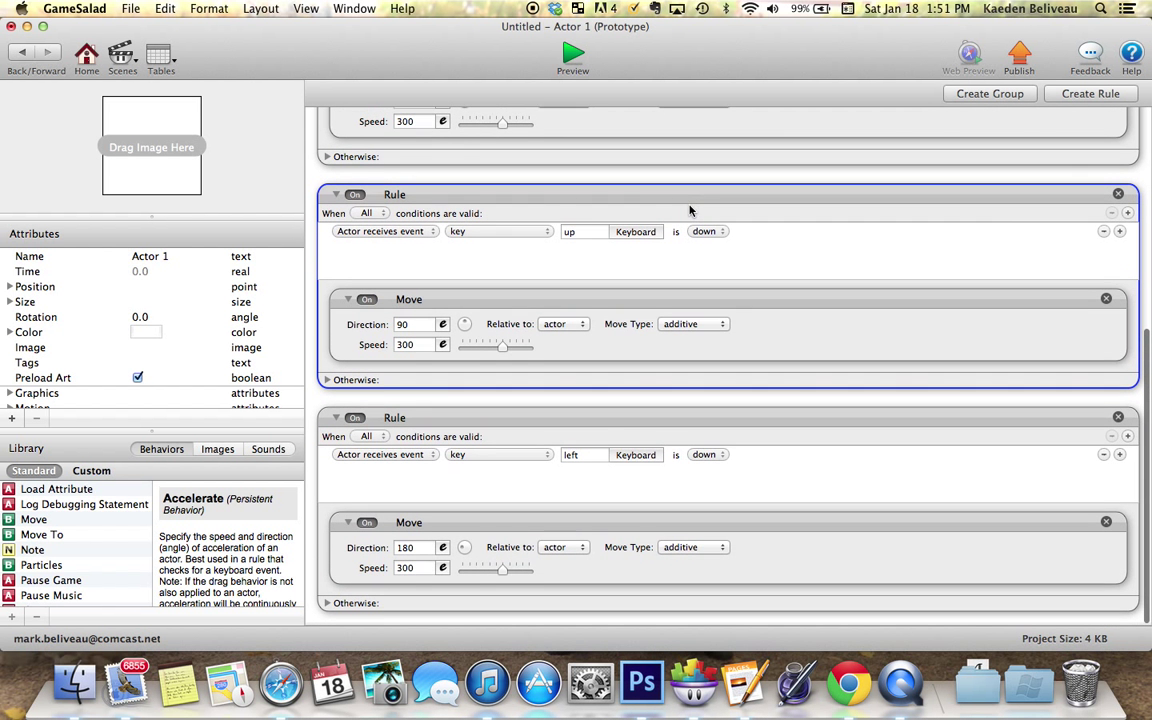
left_click(571, 456)
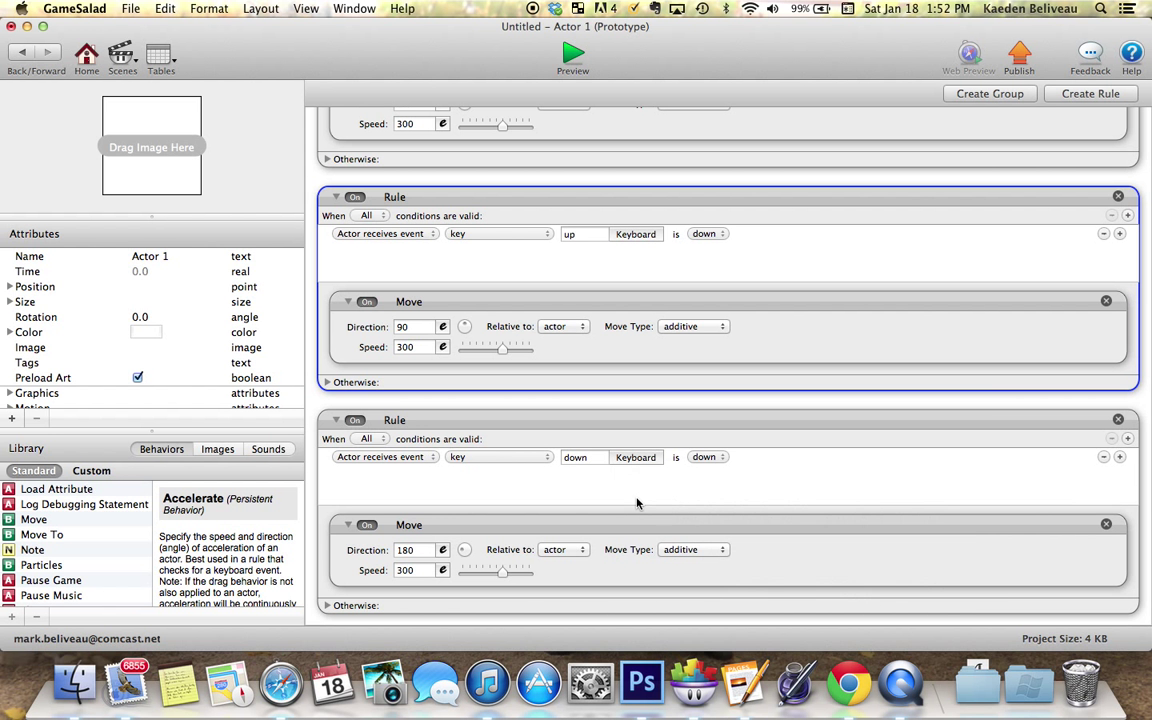
mouse_move(482, 562)
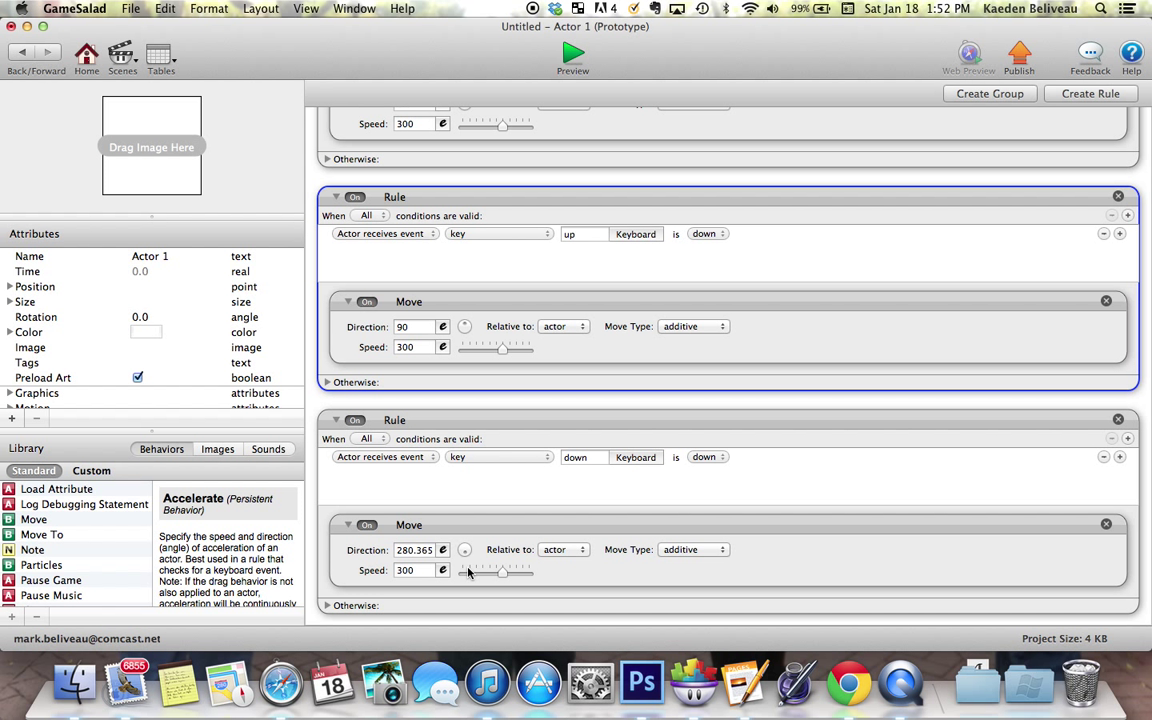
type("2")
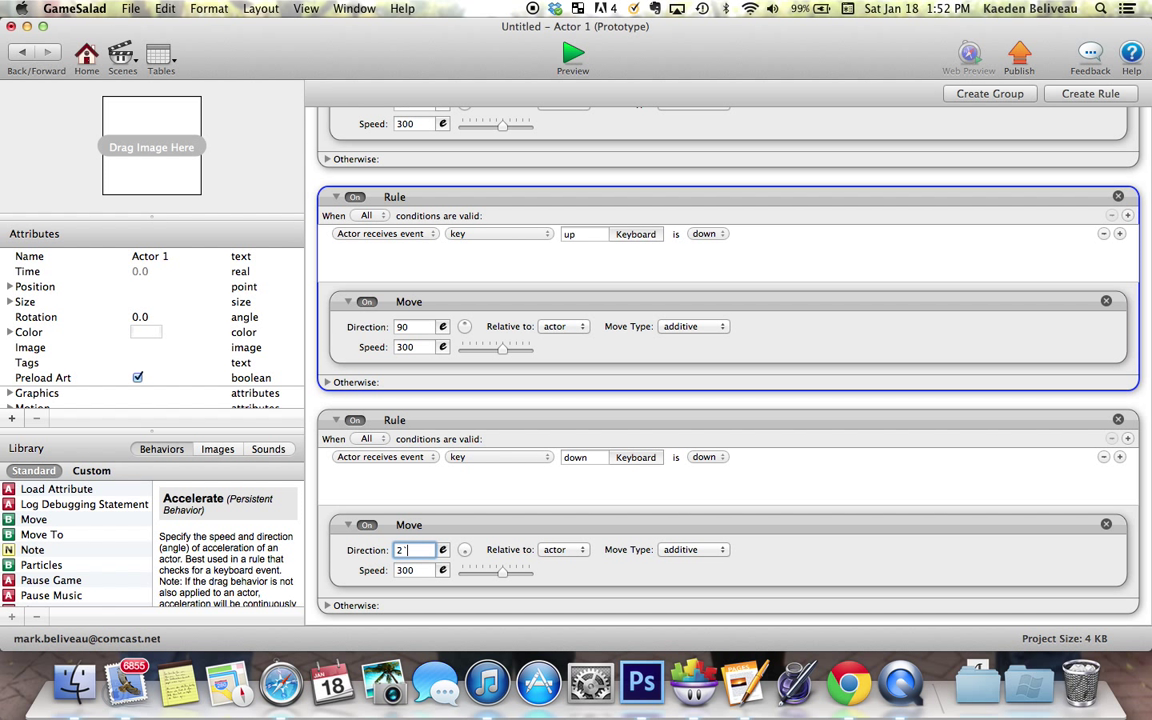
type("70")
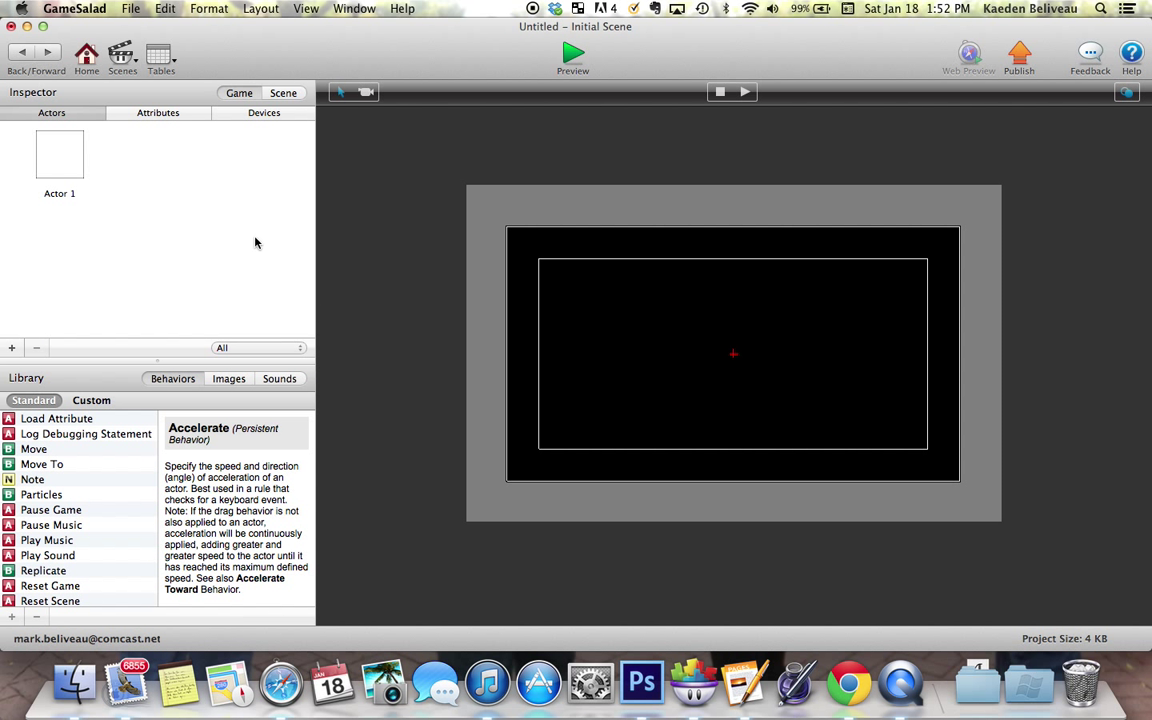
Step: Place Actor 1 in the scene's middle and preview the game
left_click(740, 355)
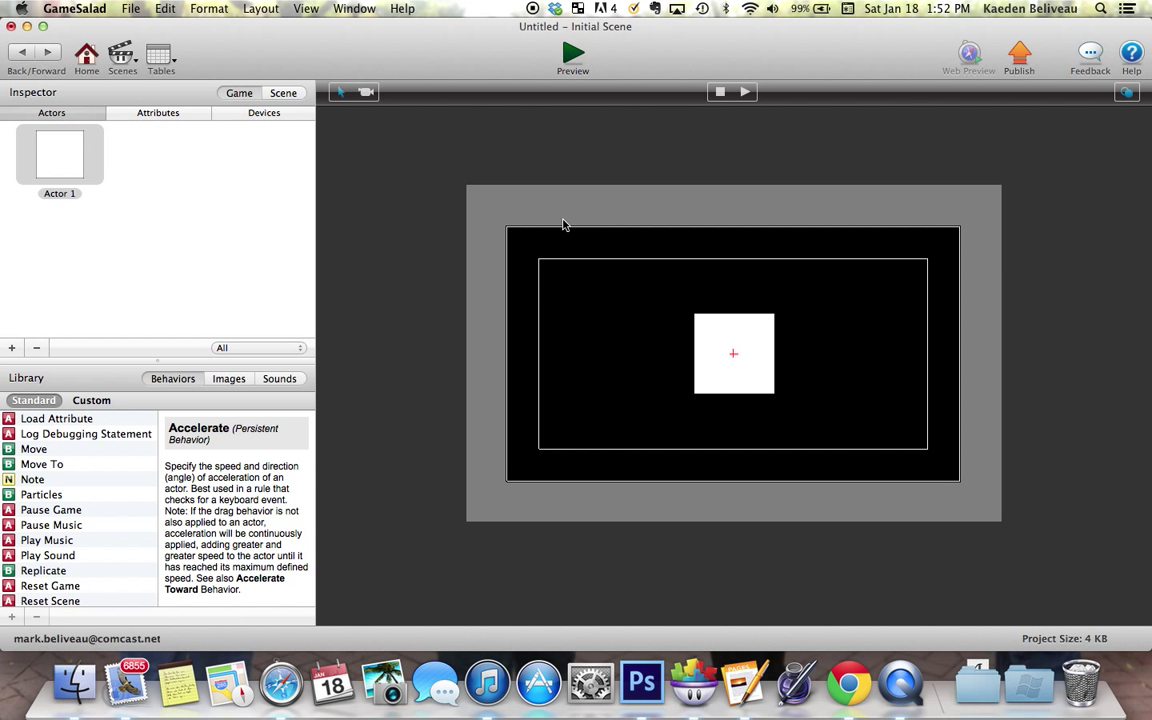
left_click(573, 53)
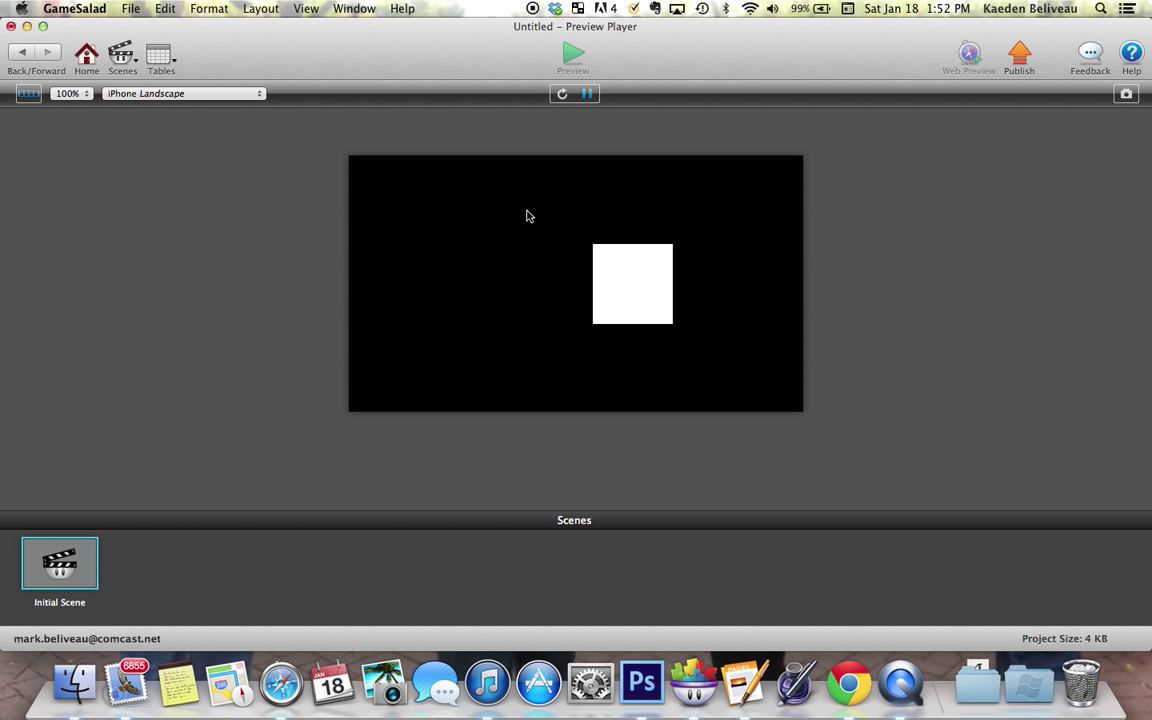